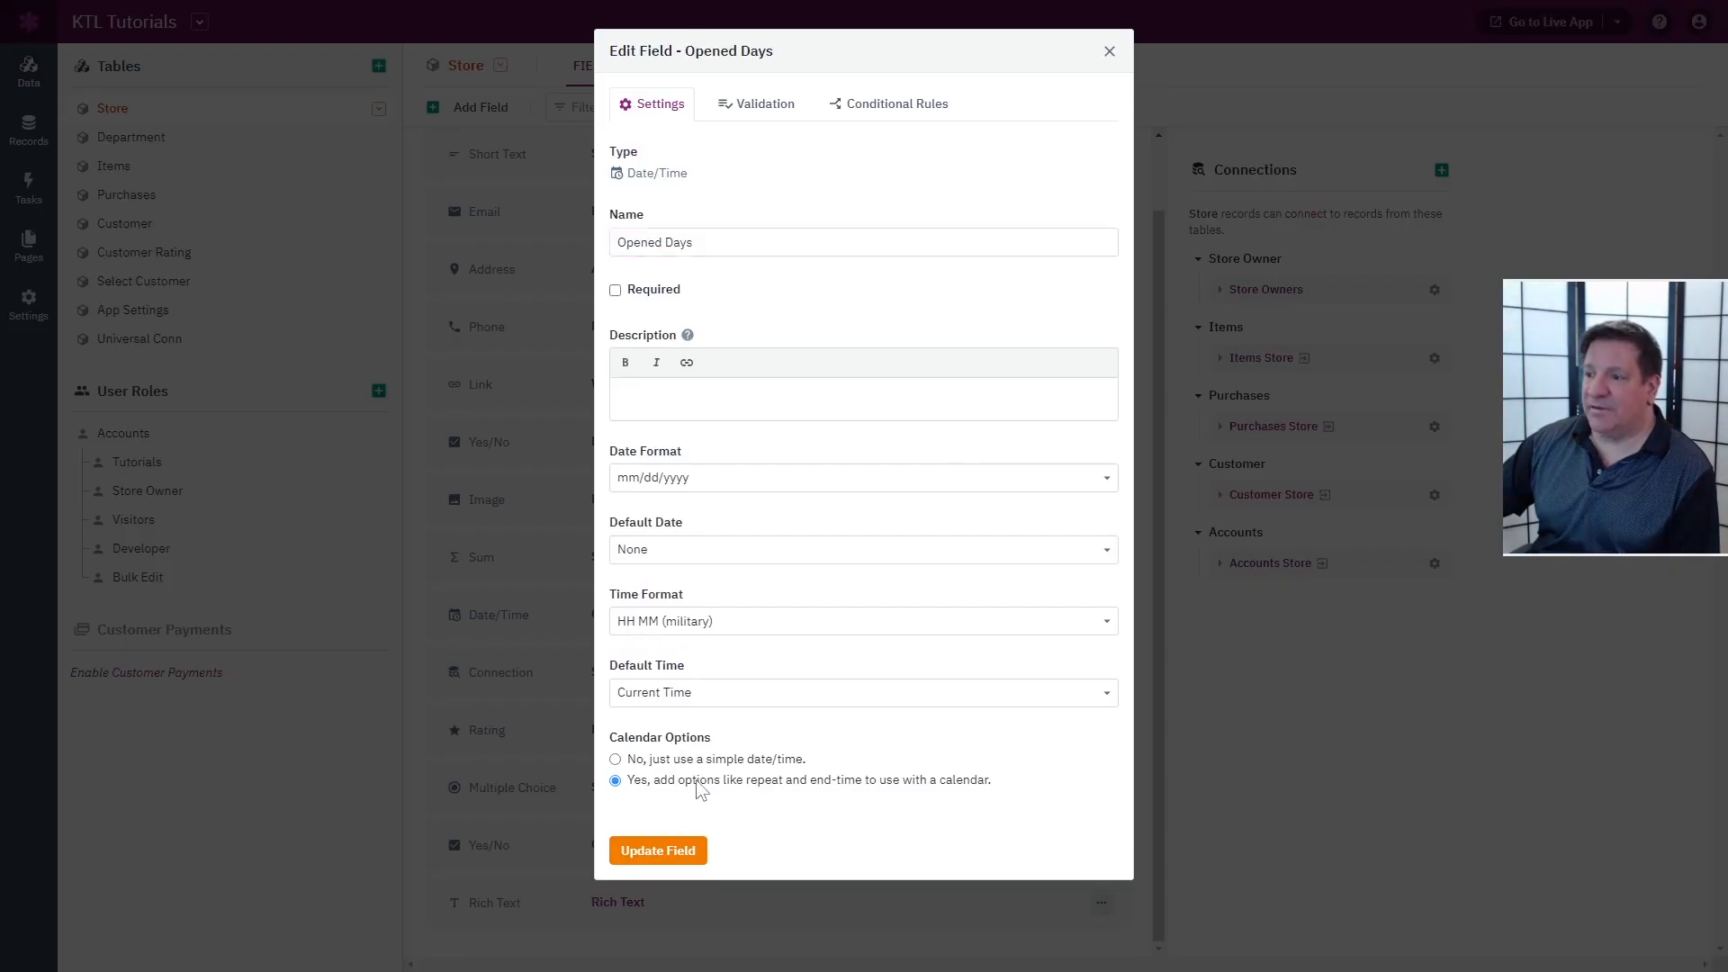
Review the Opened Days calendar option and the Services choices, leaving both fields unchanged
left_click_drag(697, 779, 938, 780)
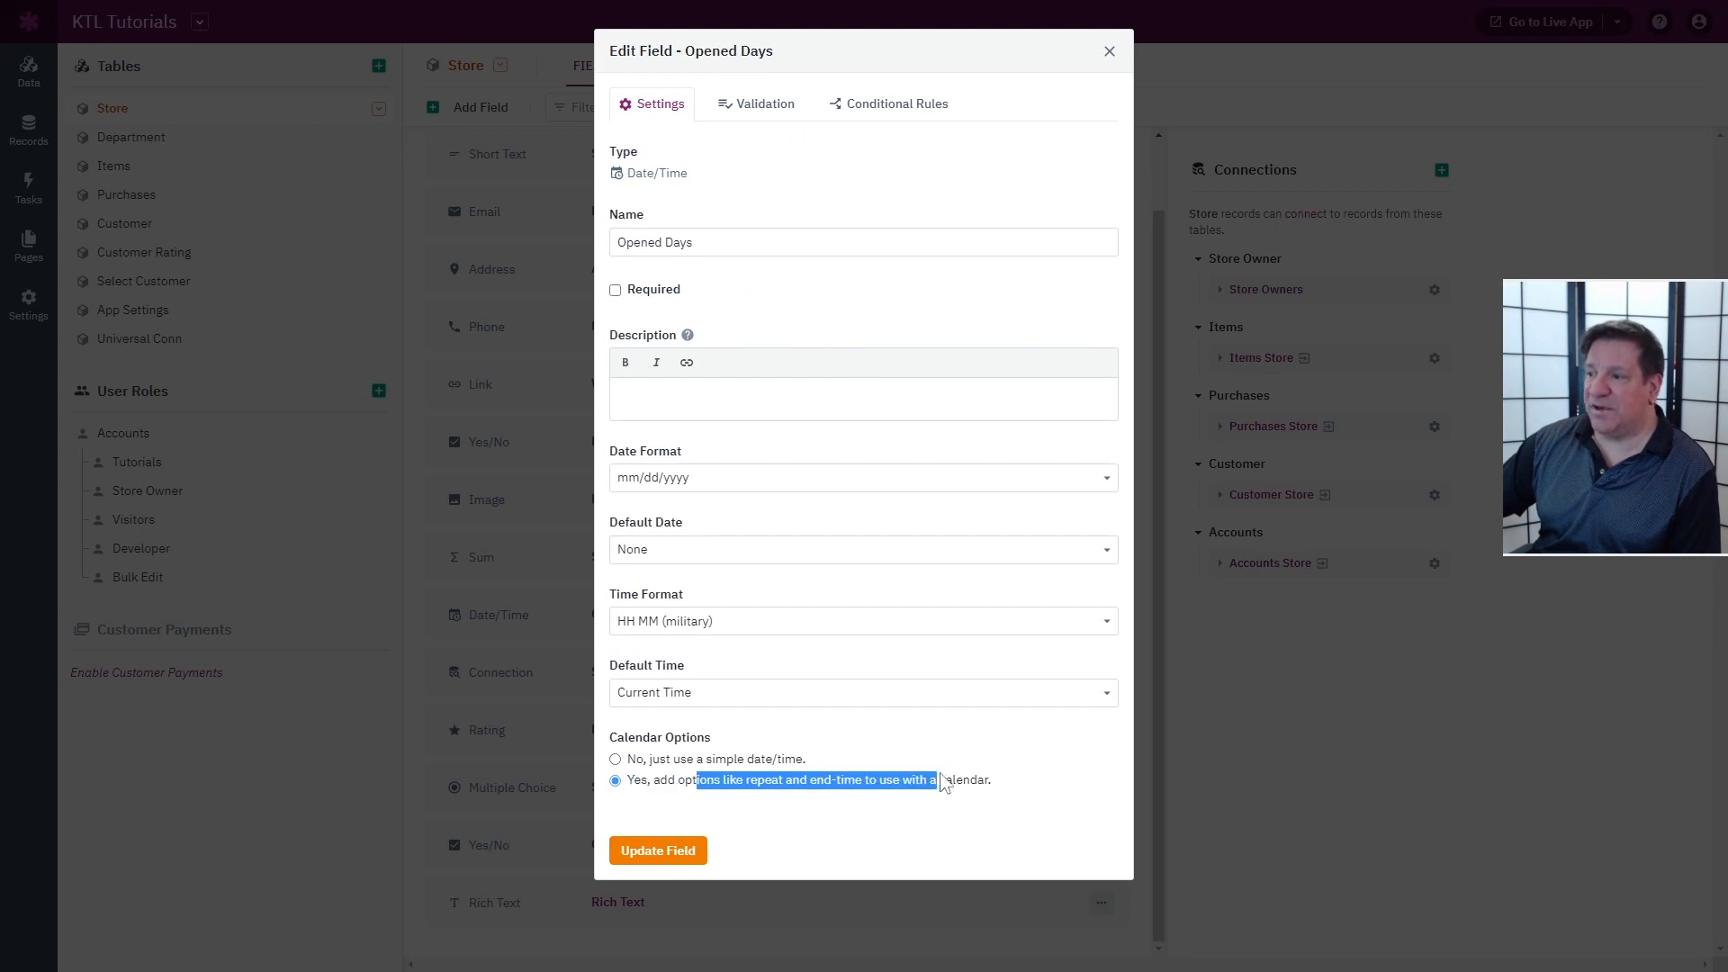
mouse_move(1251, 788)
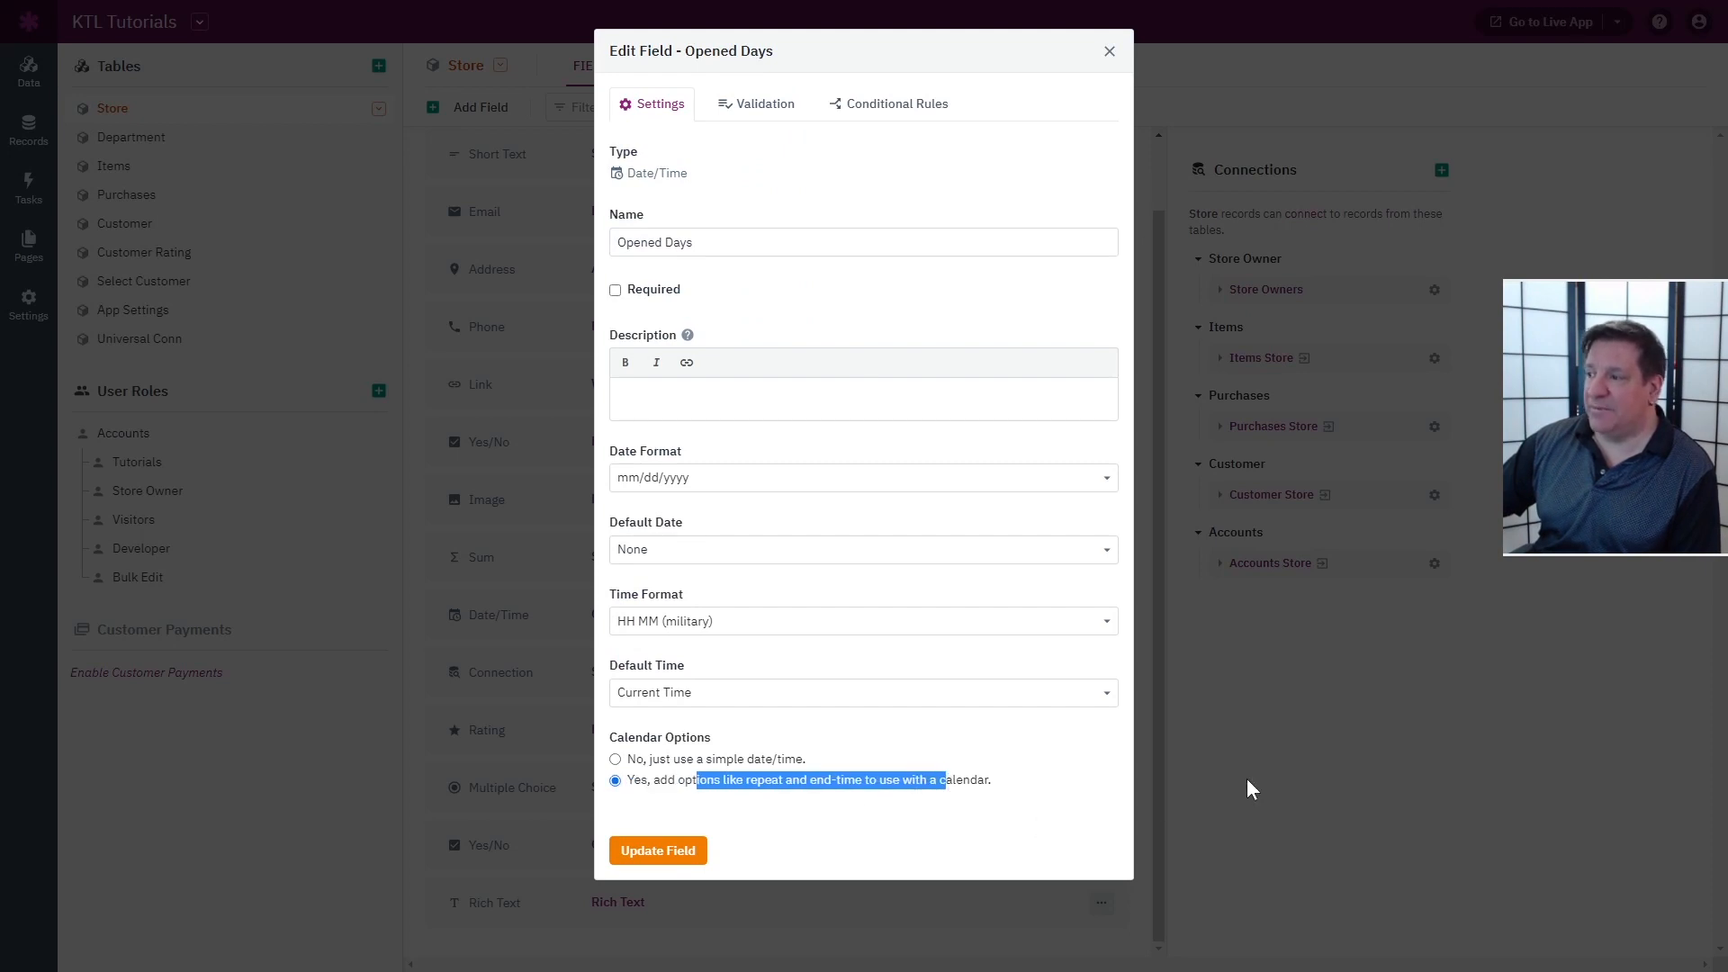
mouse_move(702, 492)
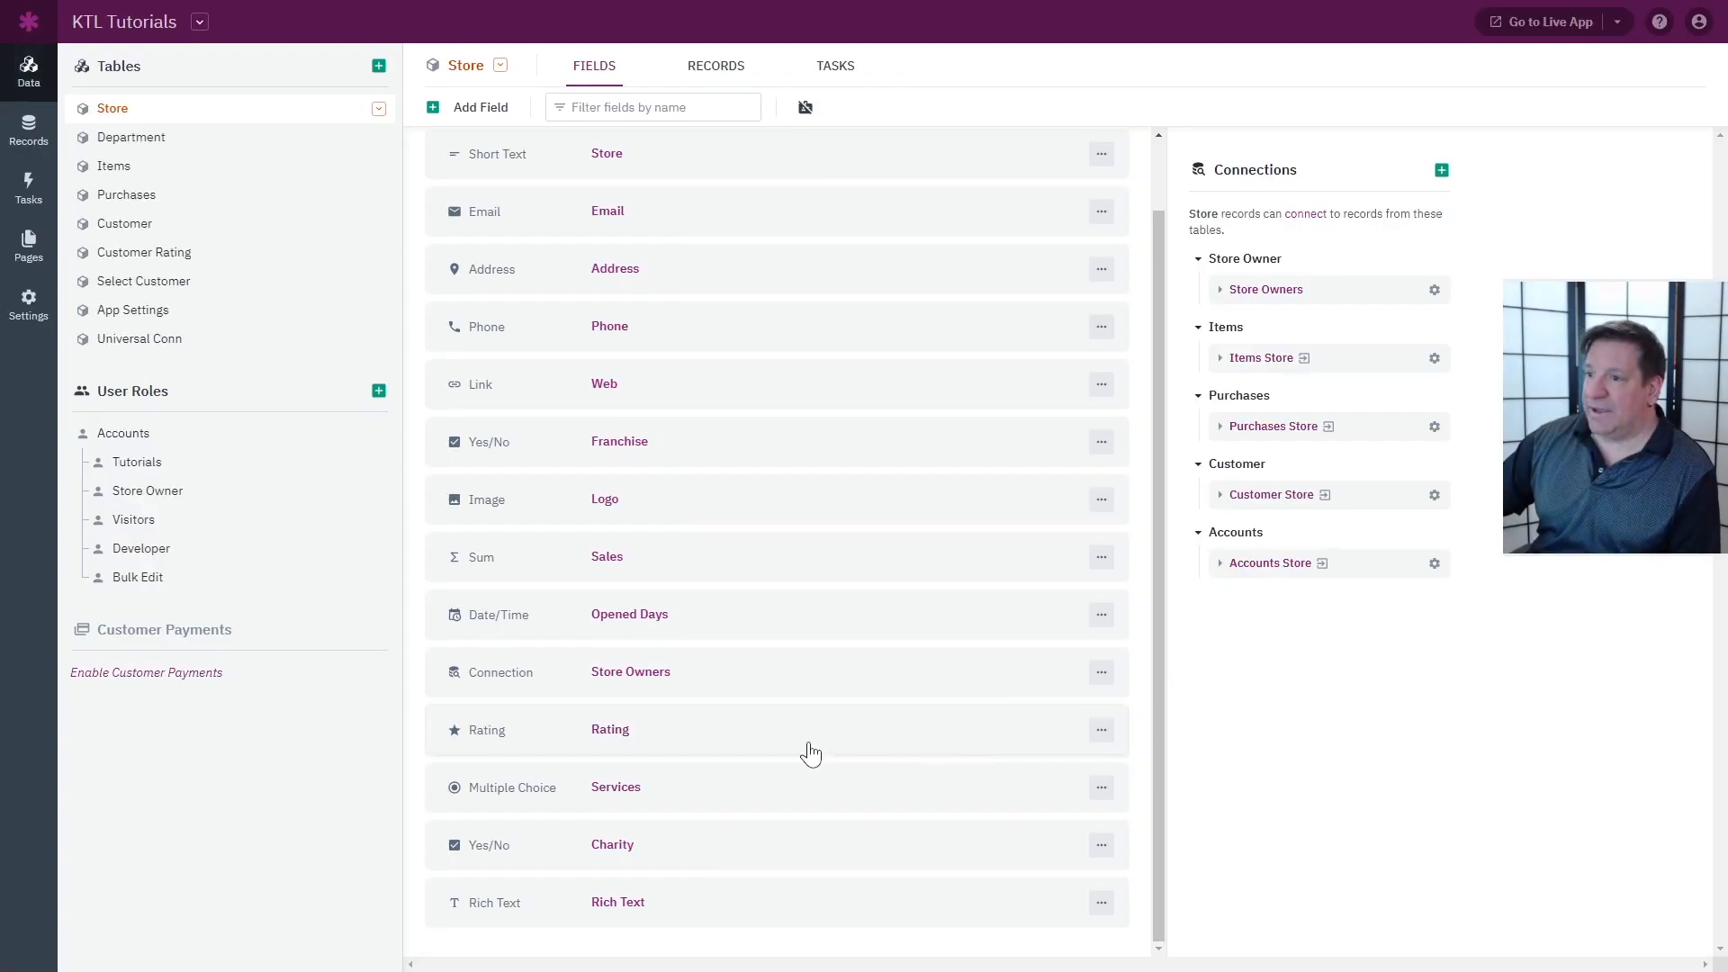
left_click(630, 671)
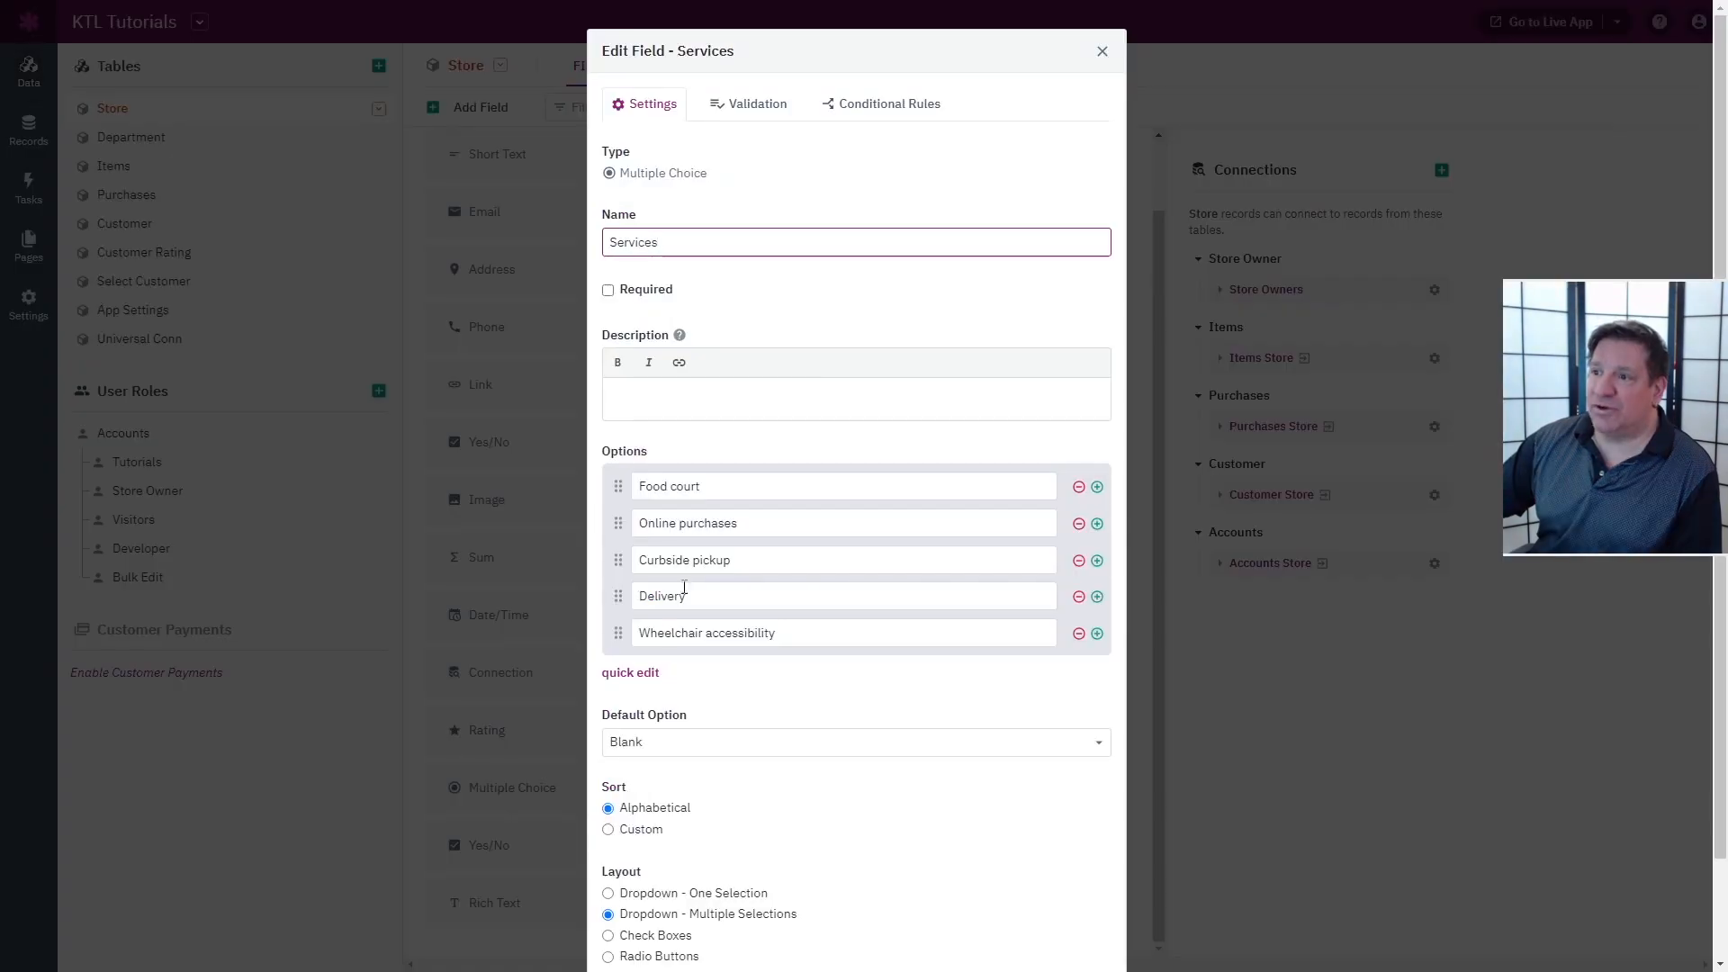
left_click(1101, 50)
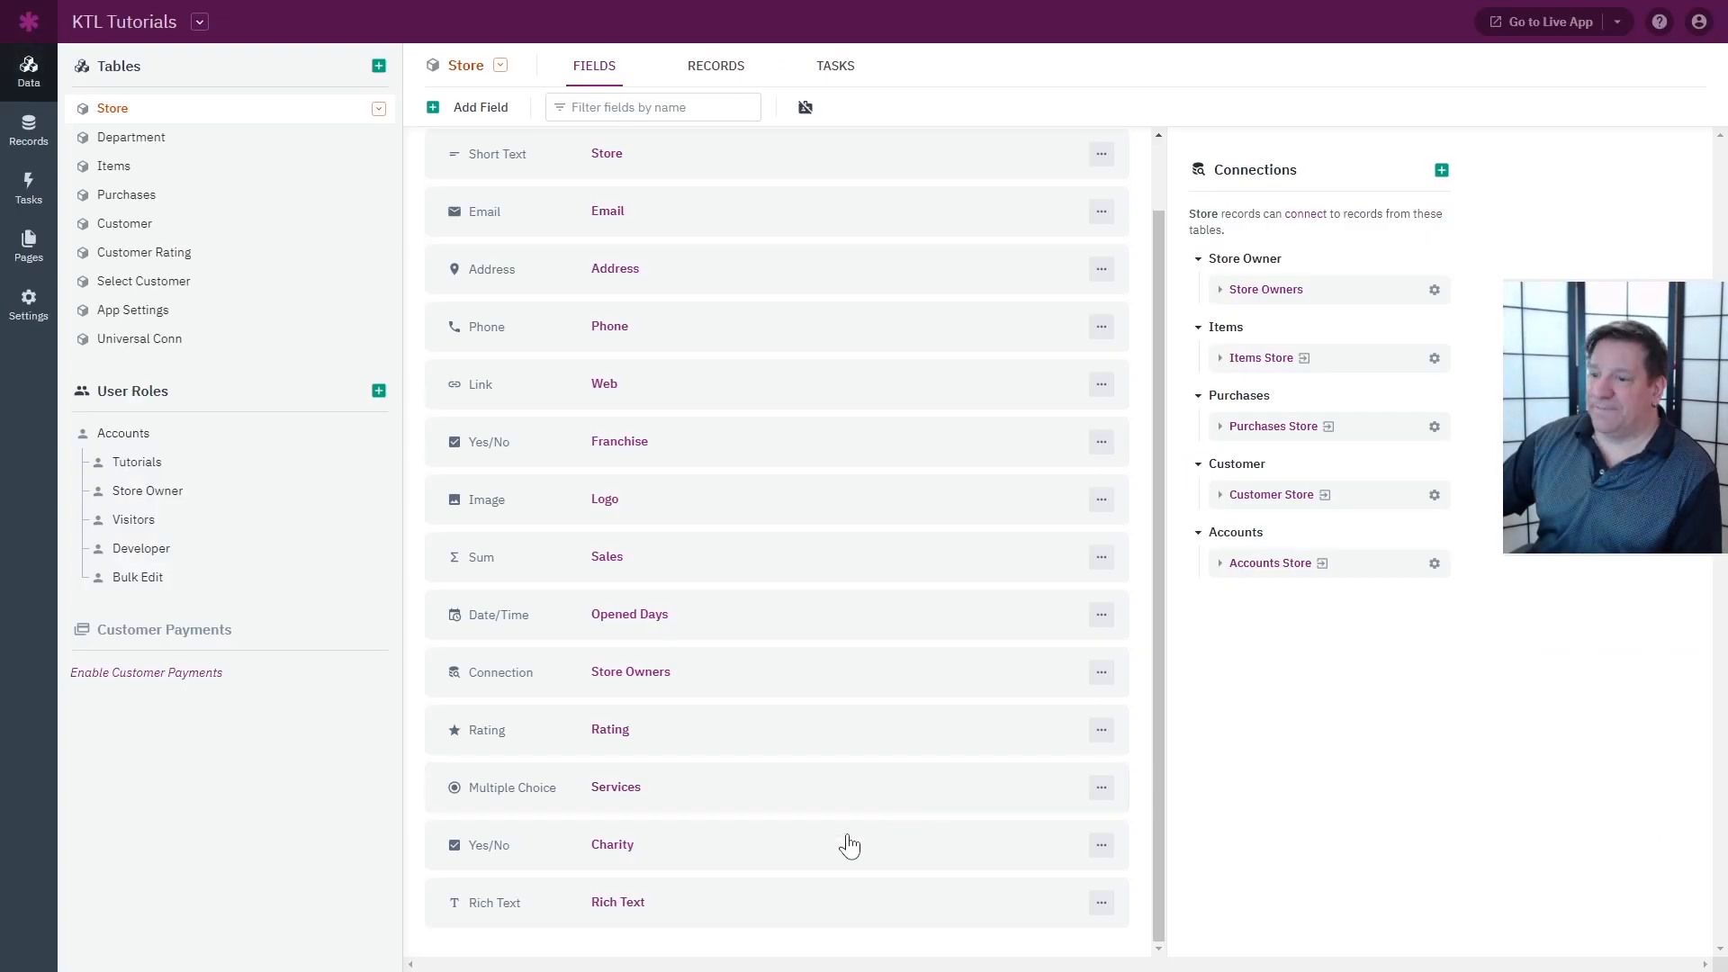
mouse_move(897, 825)
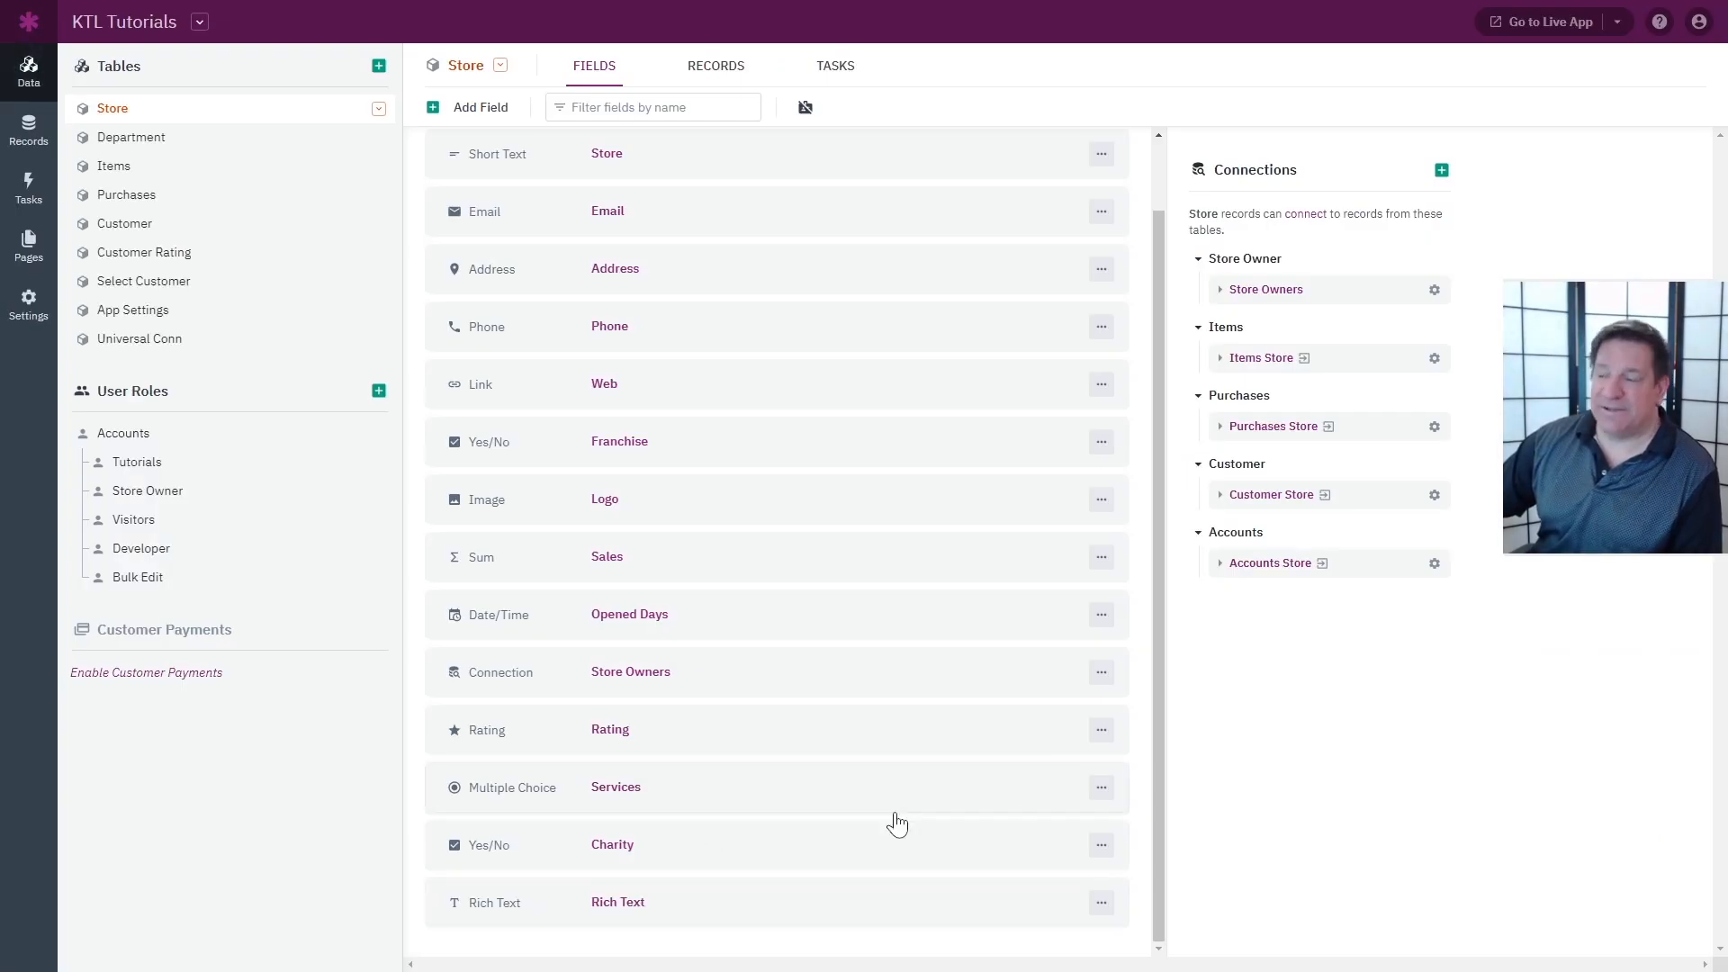
left_click(1548, 21)
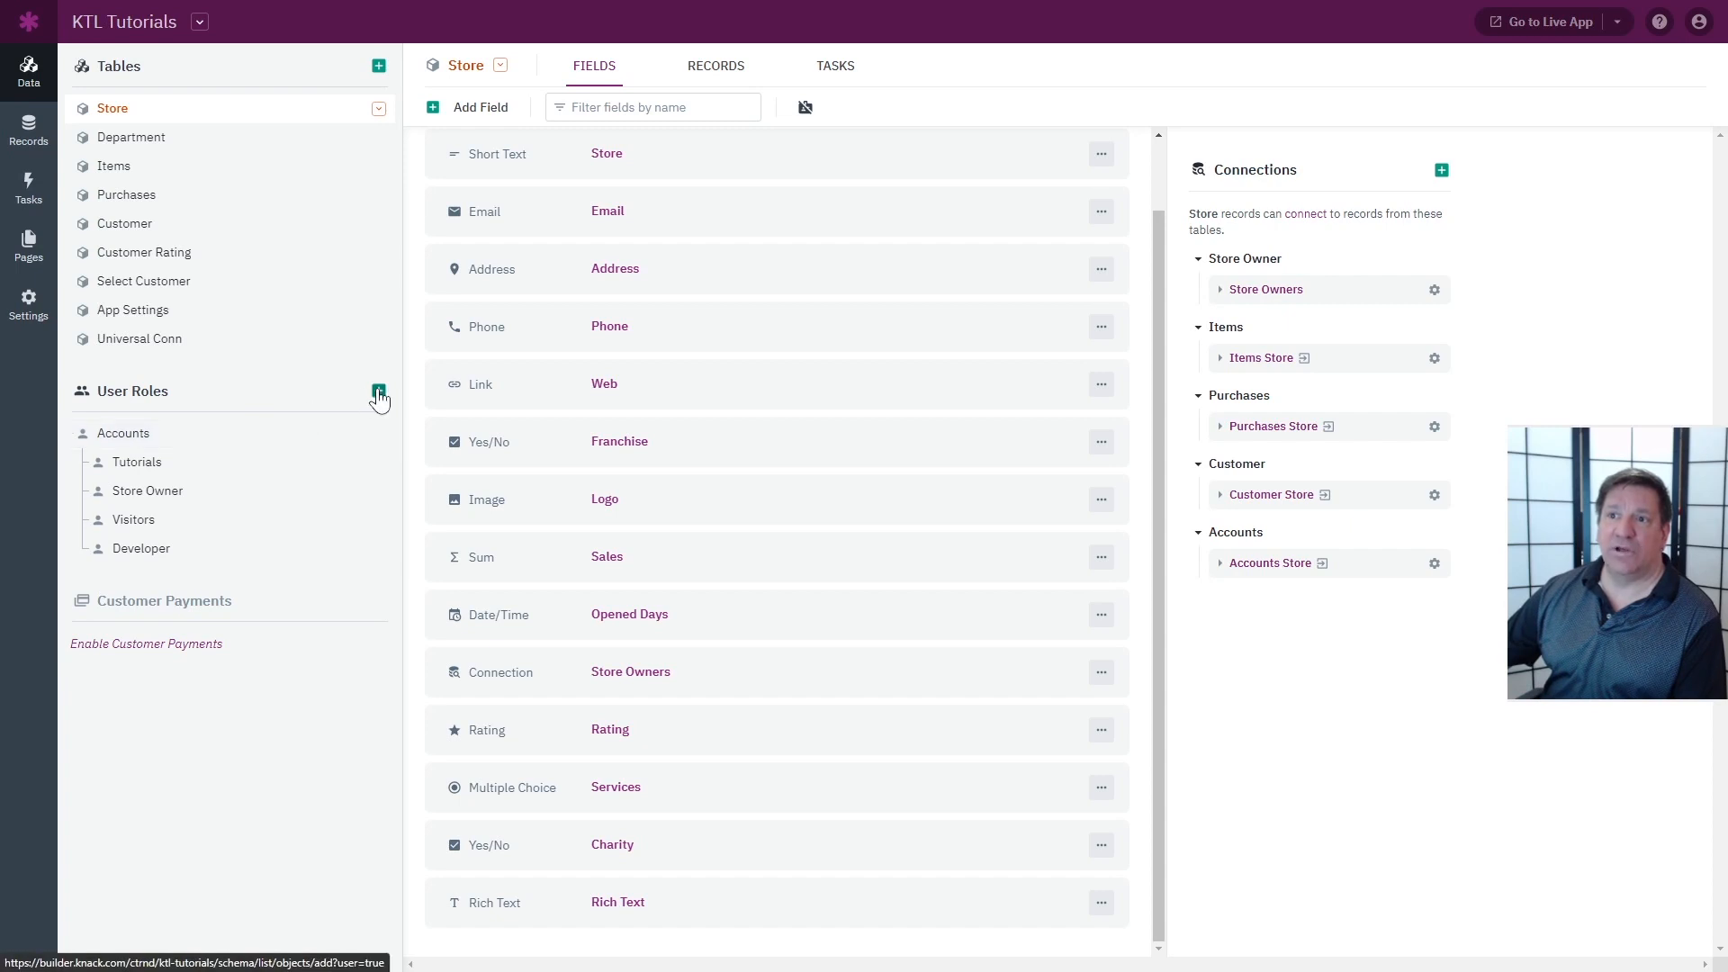
Add a user role named Bulk Edit from scratch, then select the Accounts role
left_click(378, 393)
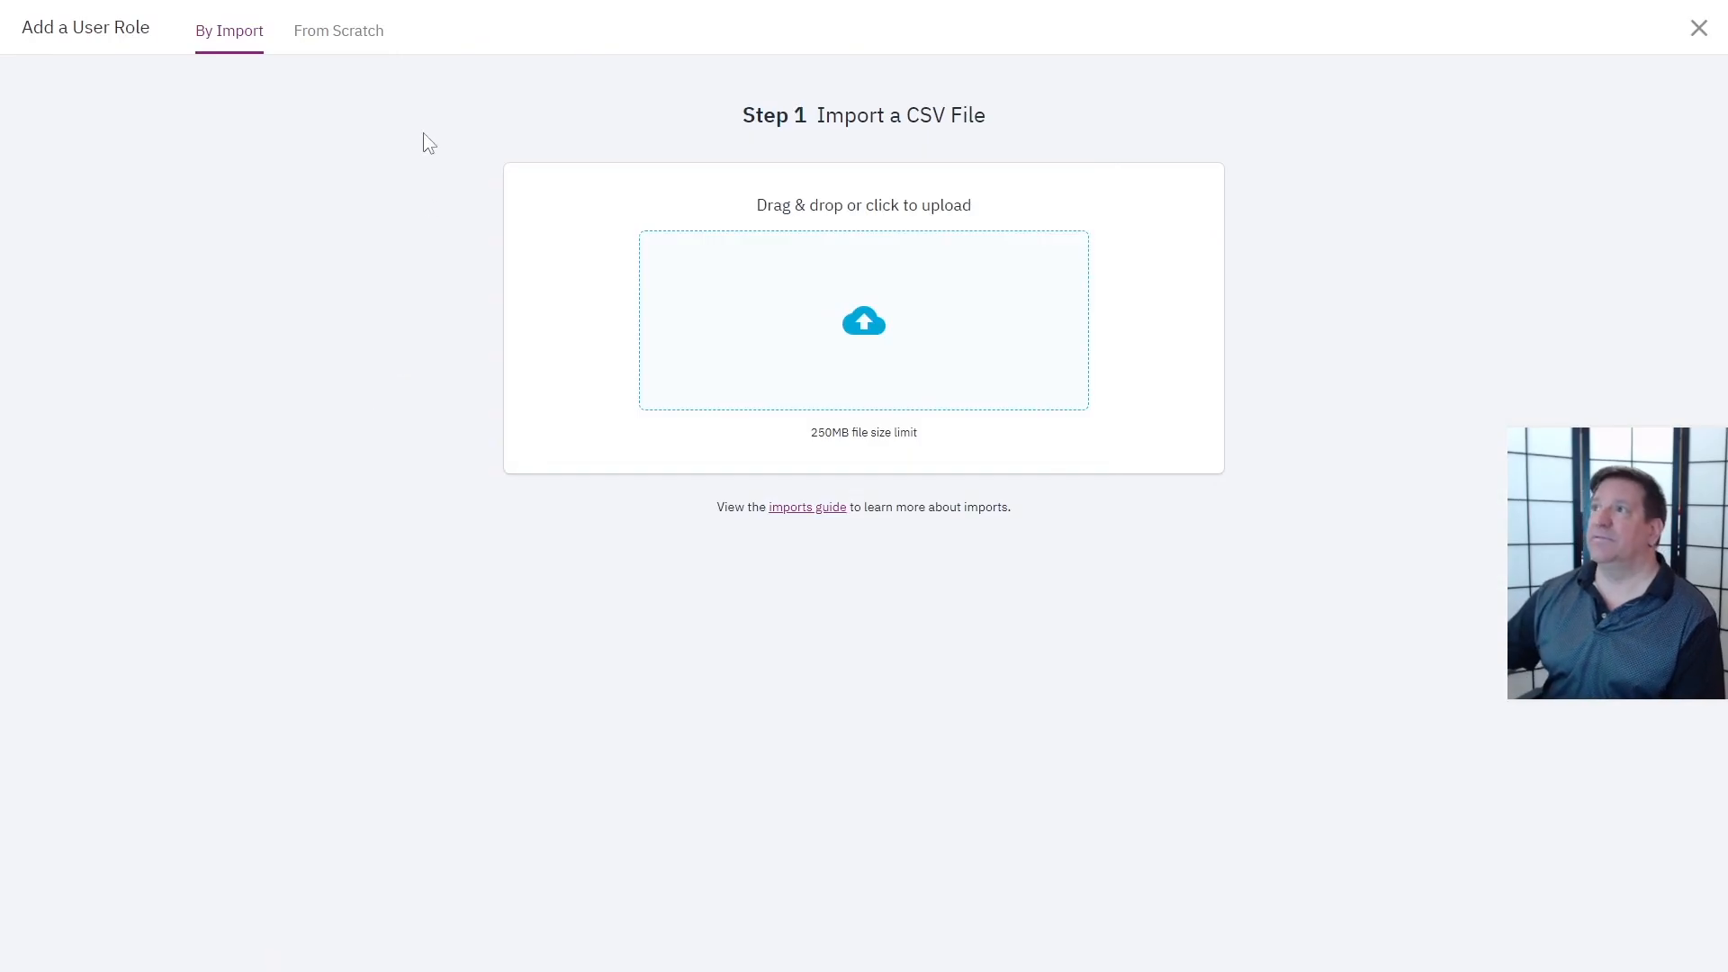
mouse_move(343, 47)
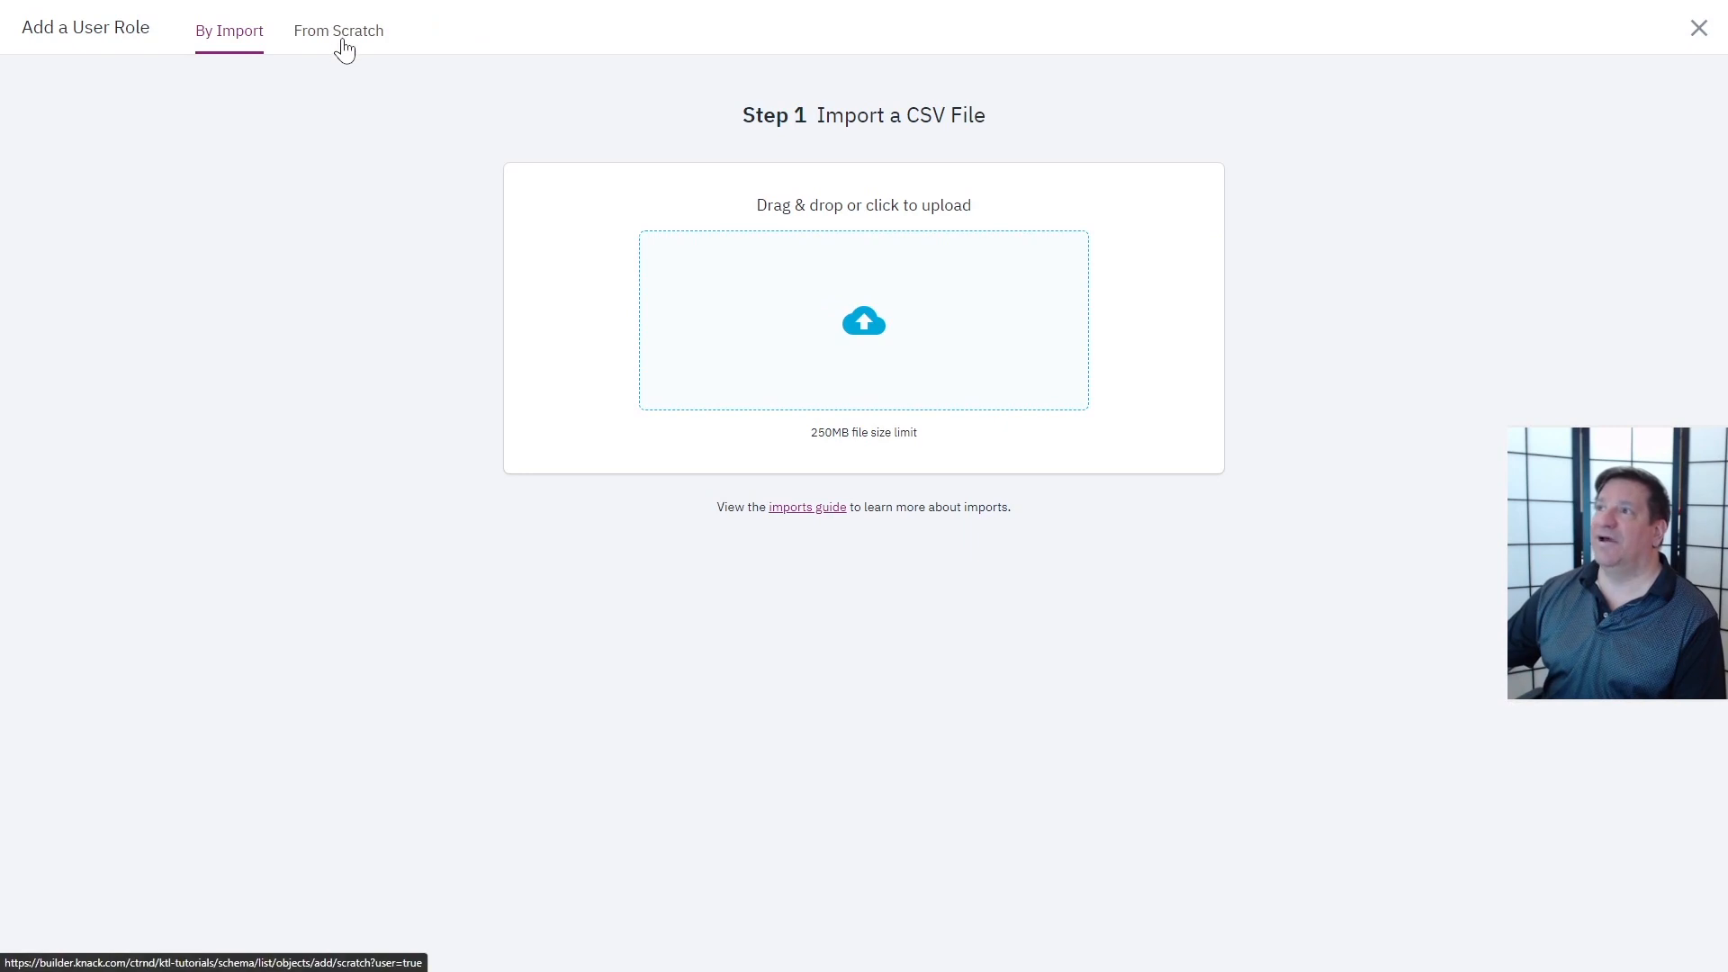
mouse_move(331, 43)
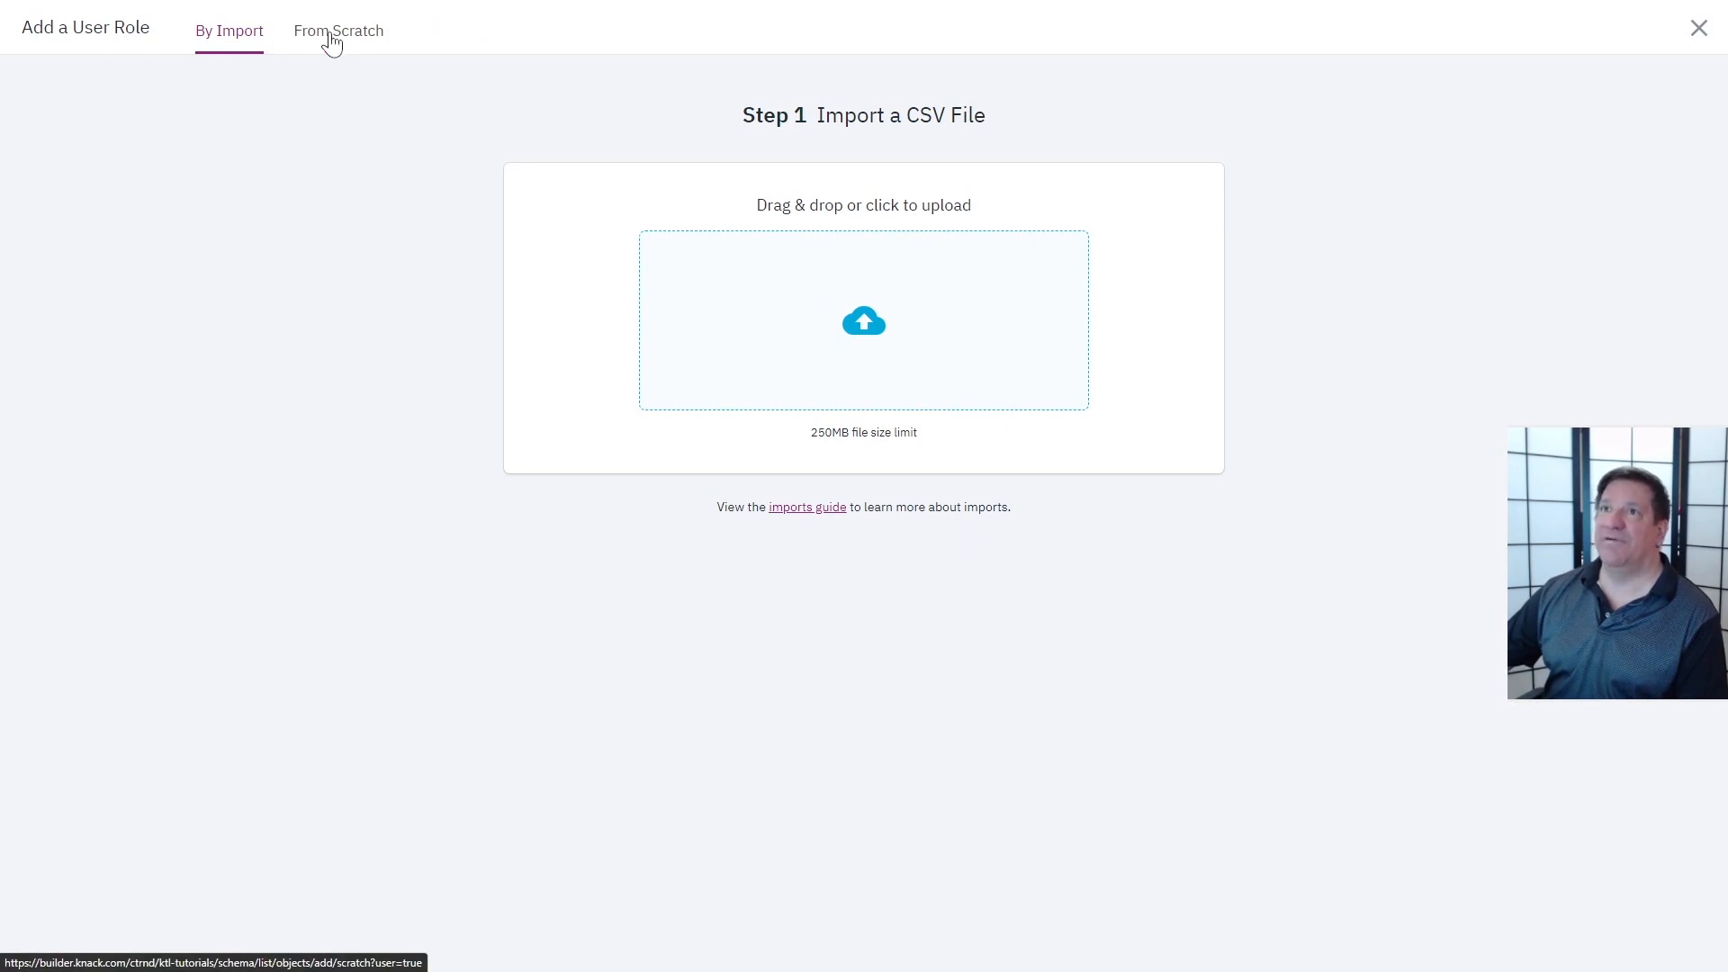
left_click(338, 31)
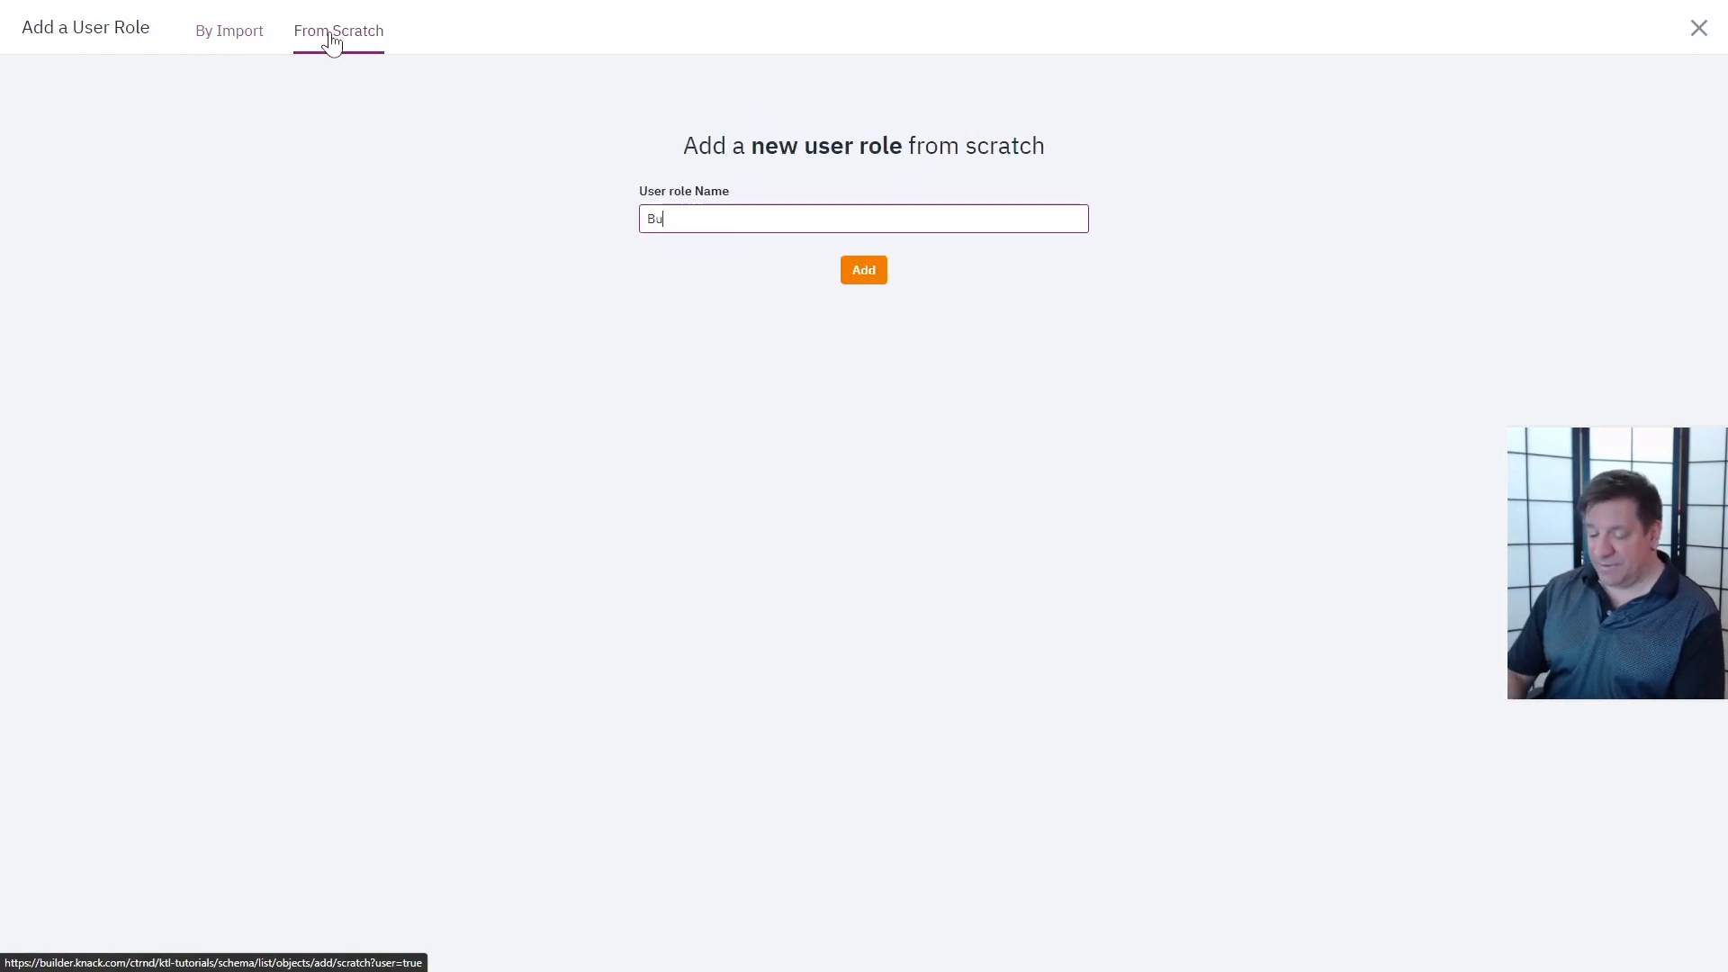
left_click(864, 270)
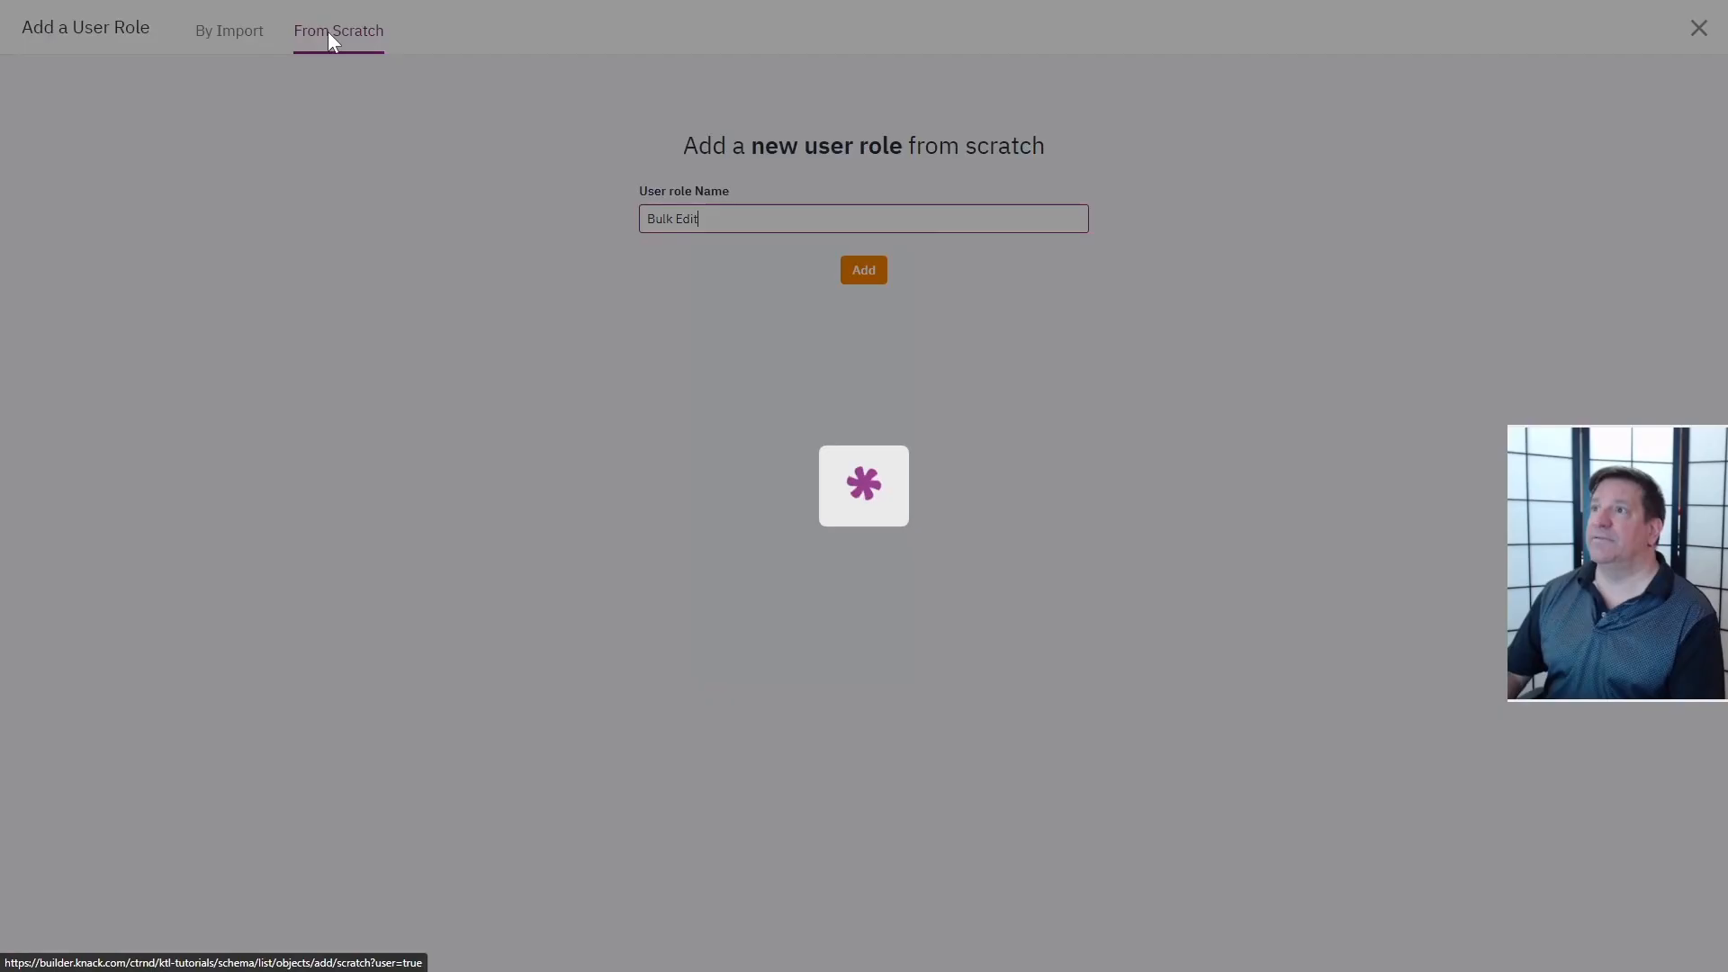
left_click(864, 270)
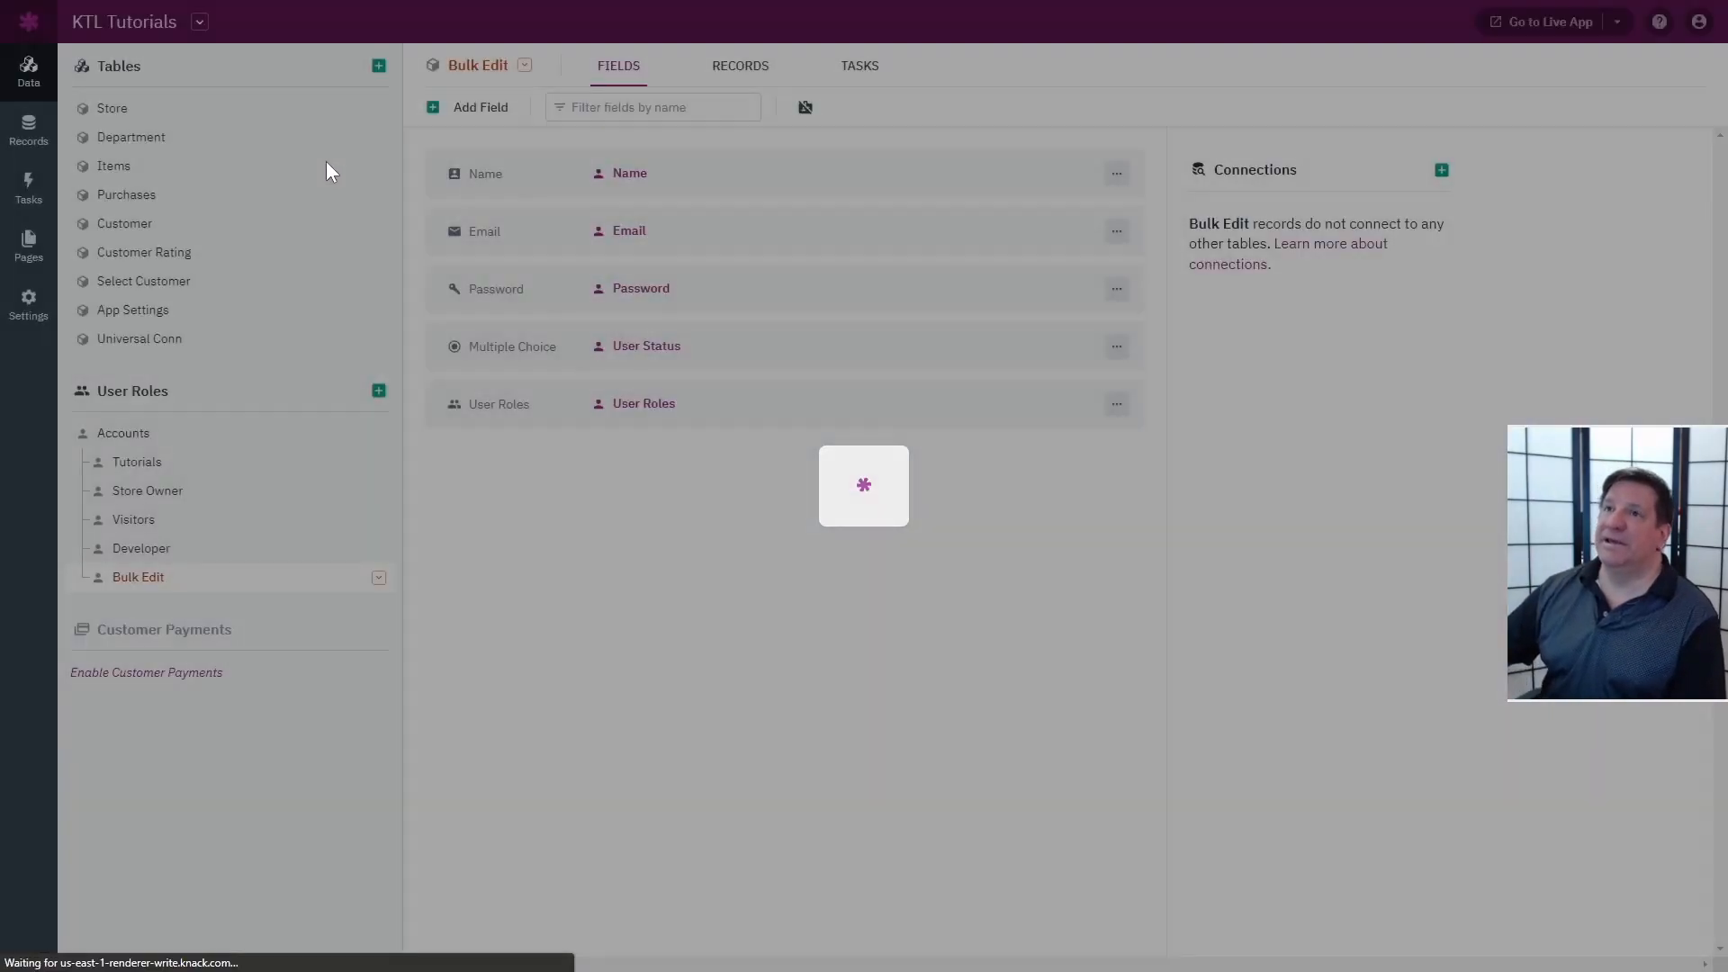
left_click(122, 432)
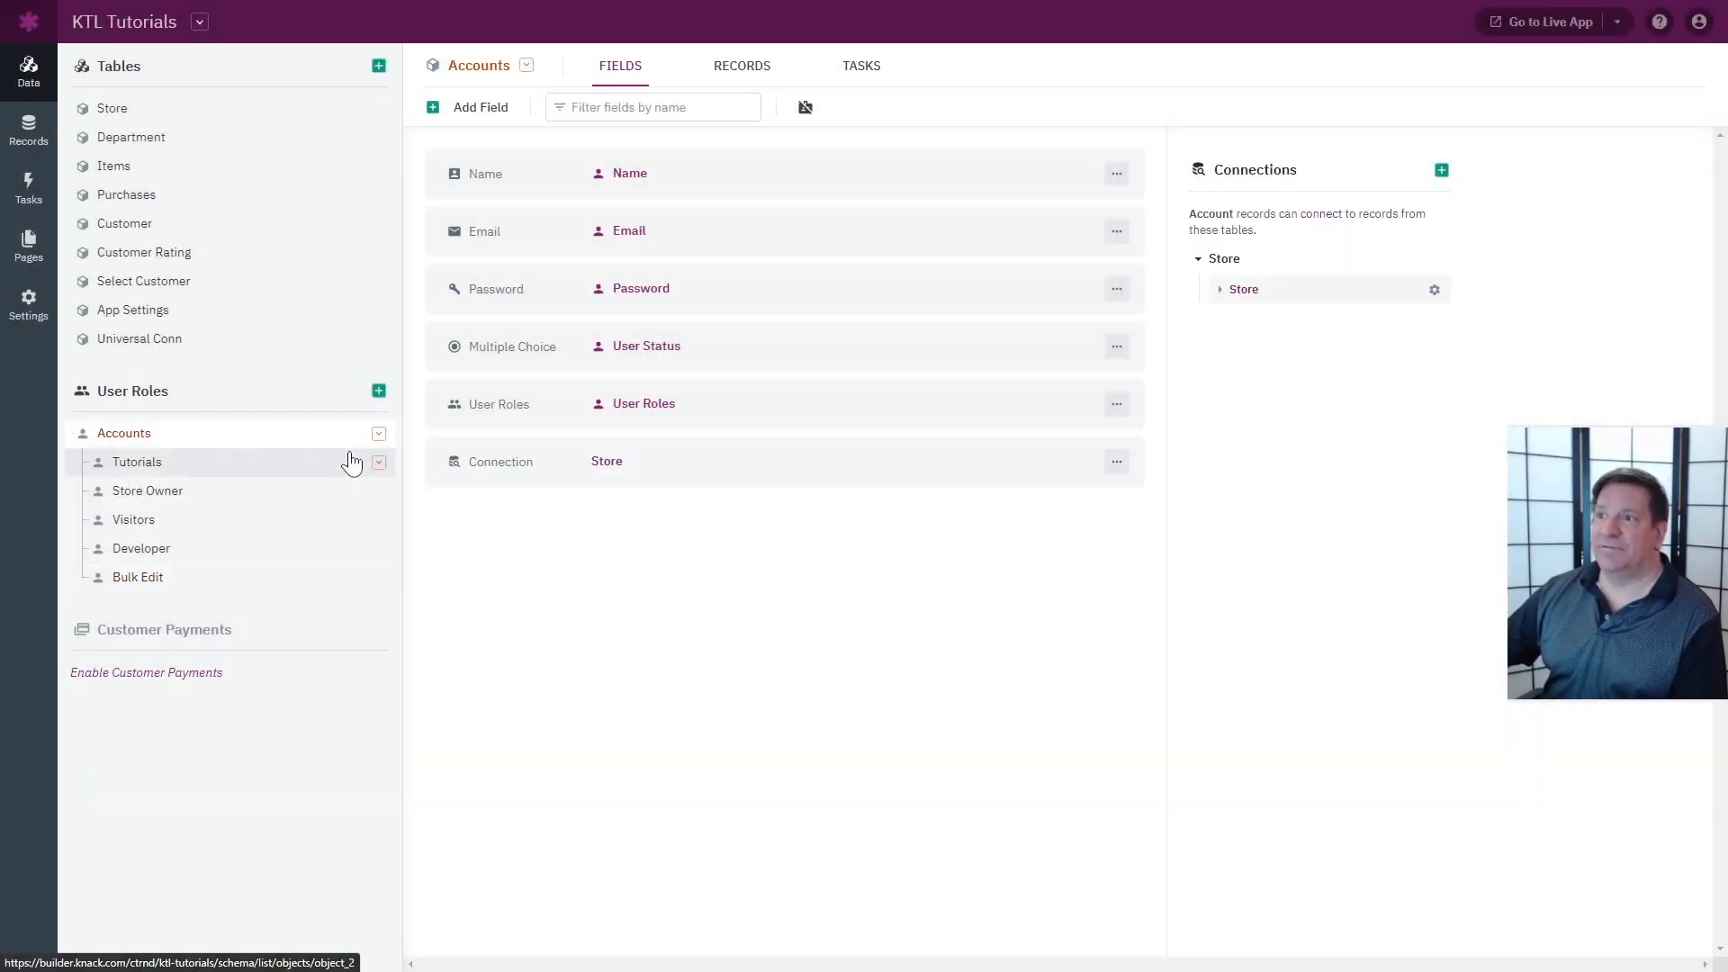
In Accounts records, add the Bulk Edit role to the seventh account alongside Store Owner
left_click(741, 65)
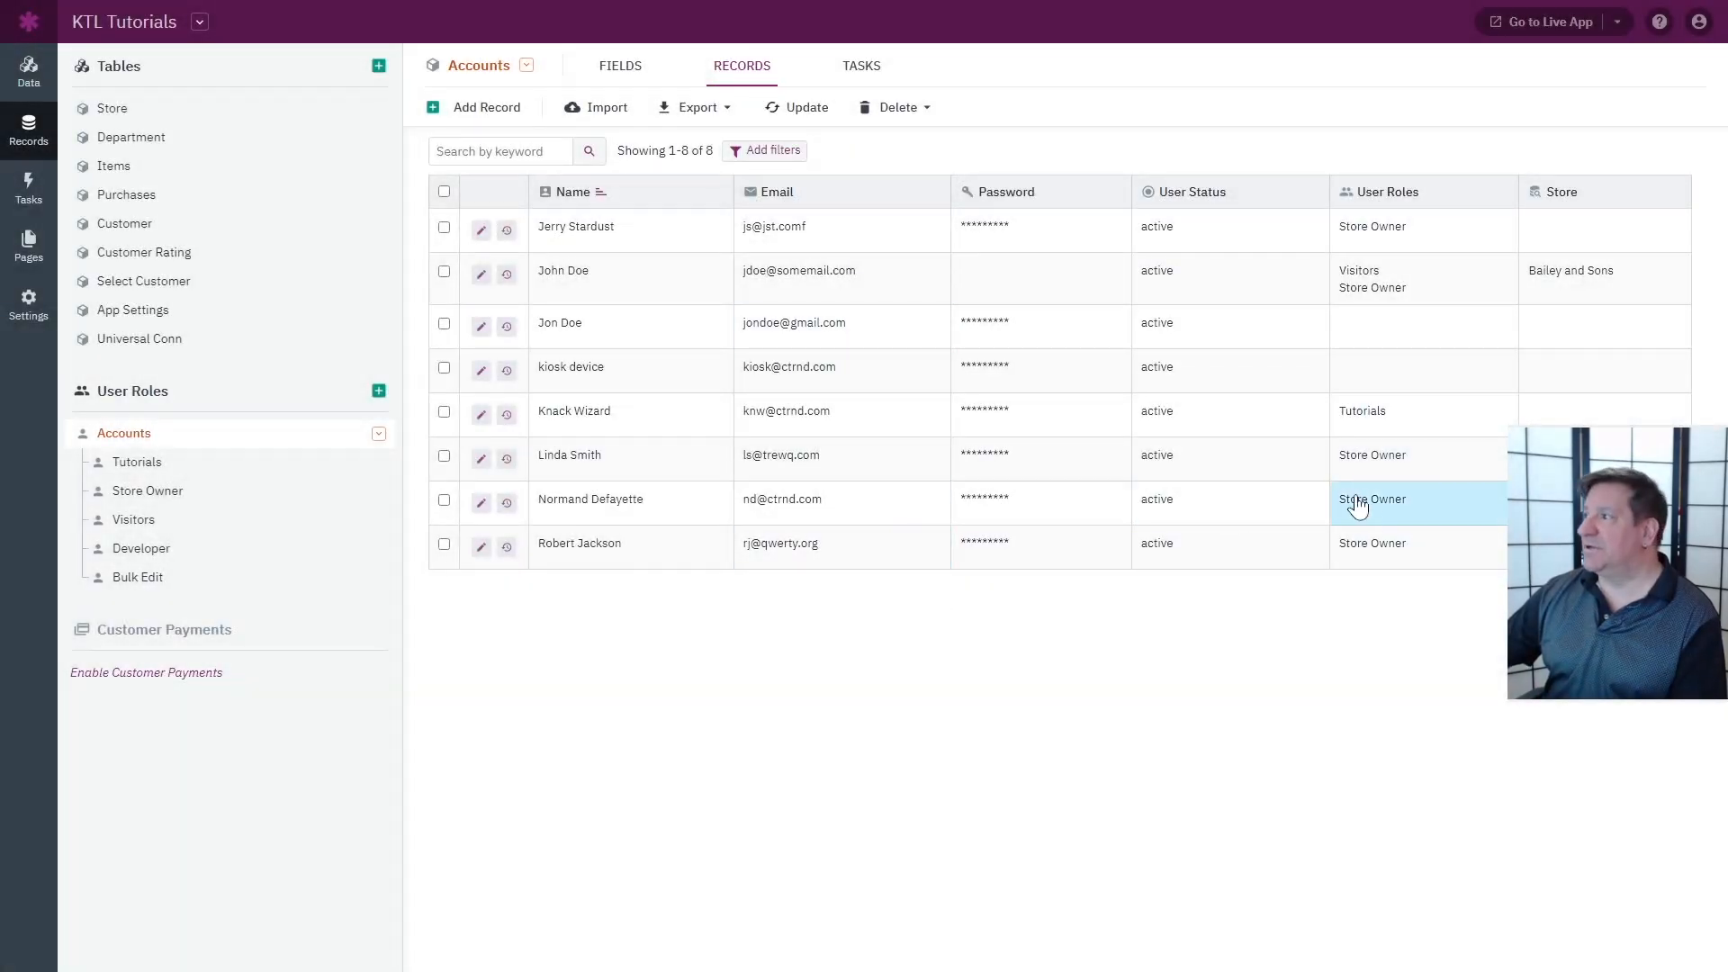
left_click(1372, 500)
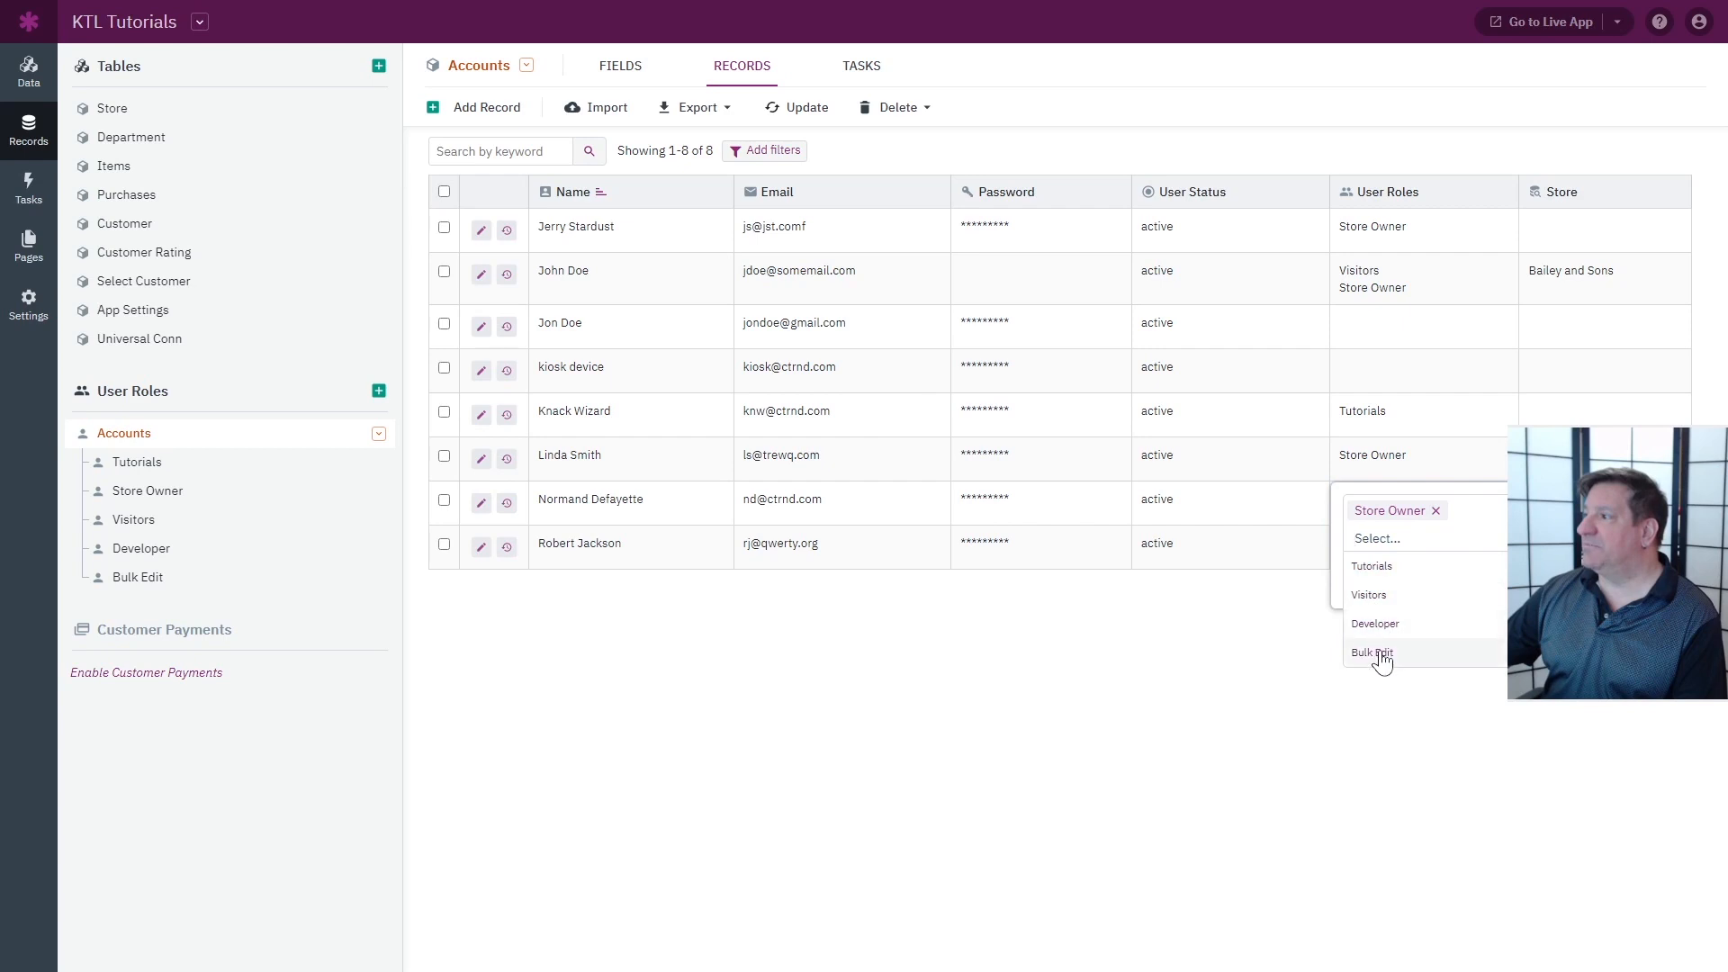
left_click(1372, 654)
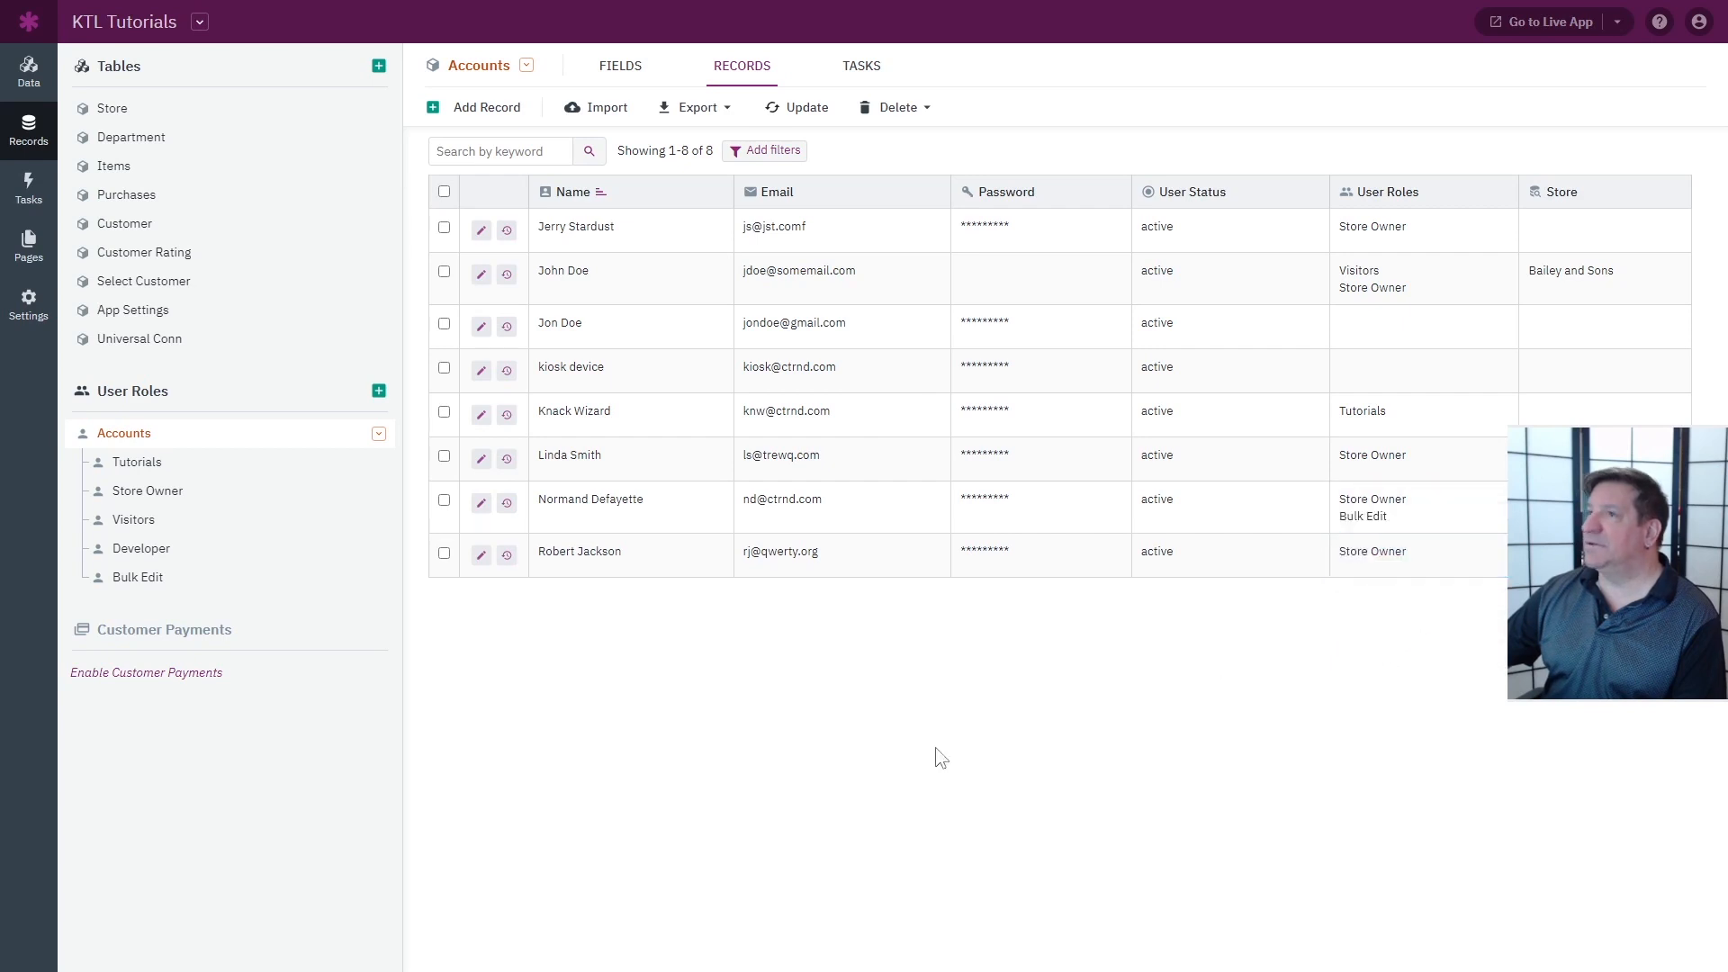
left_click(1541, 22)
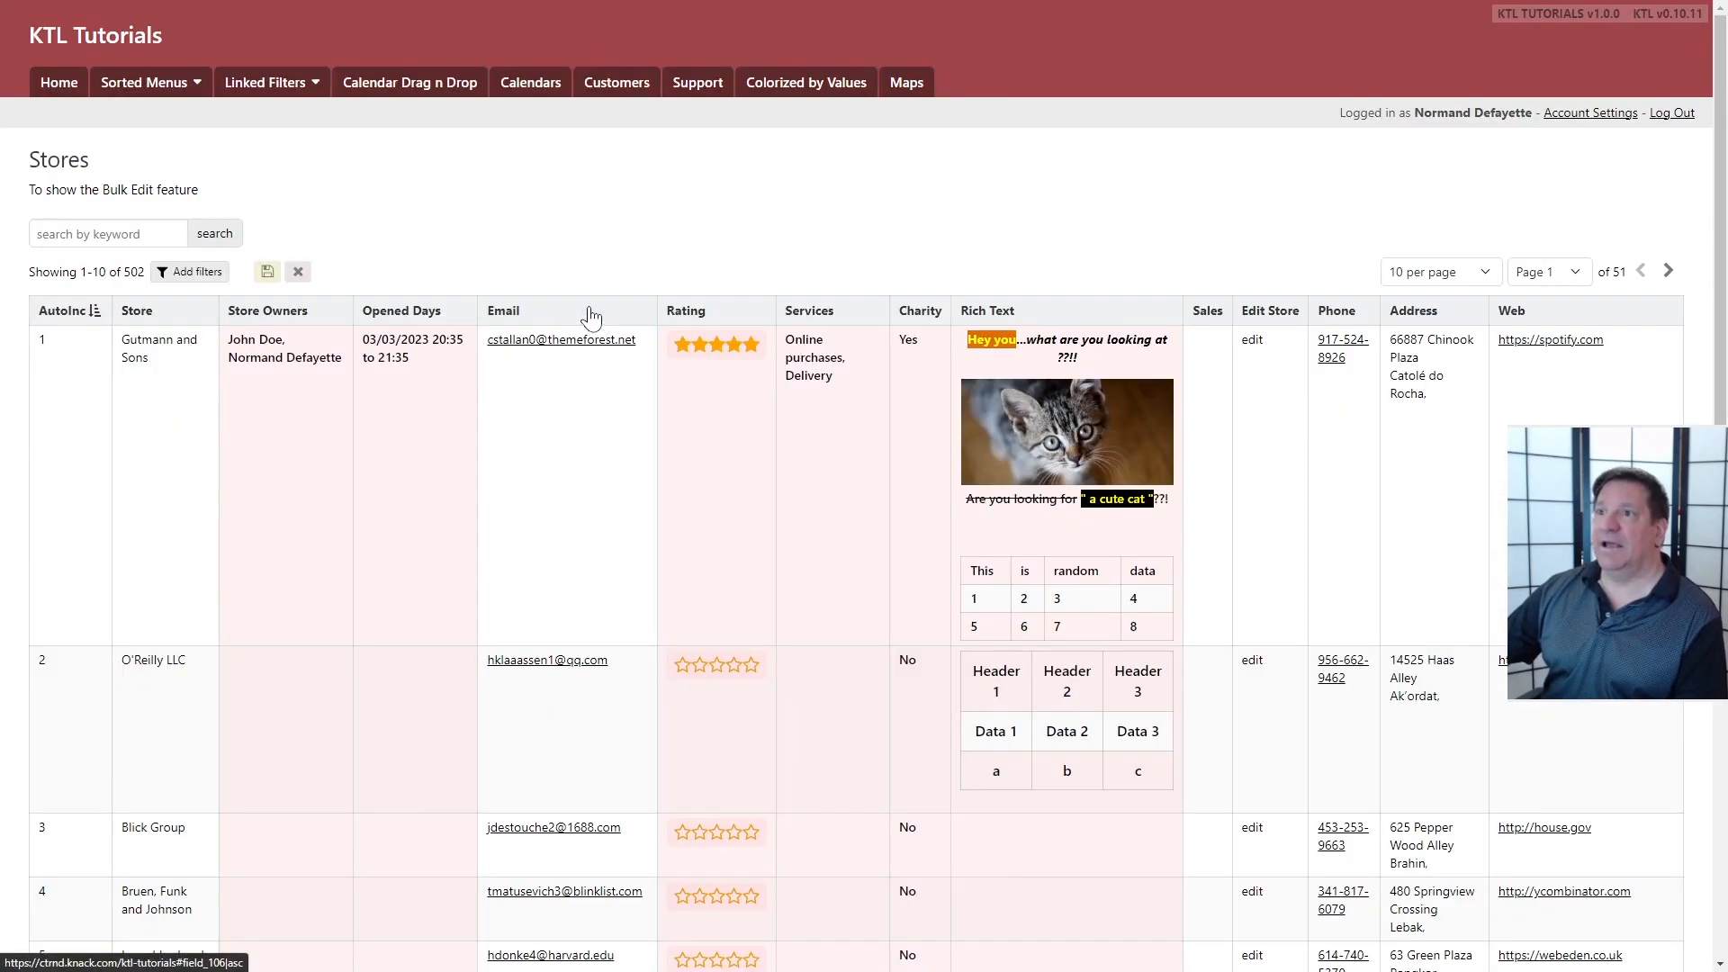
mouse_move(587, 241)
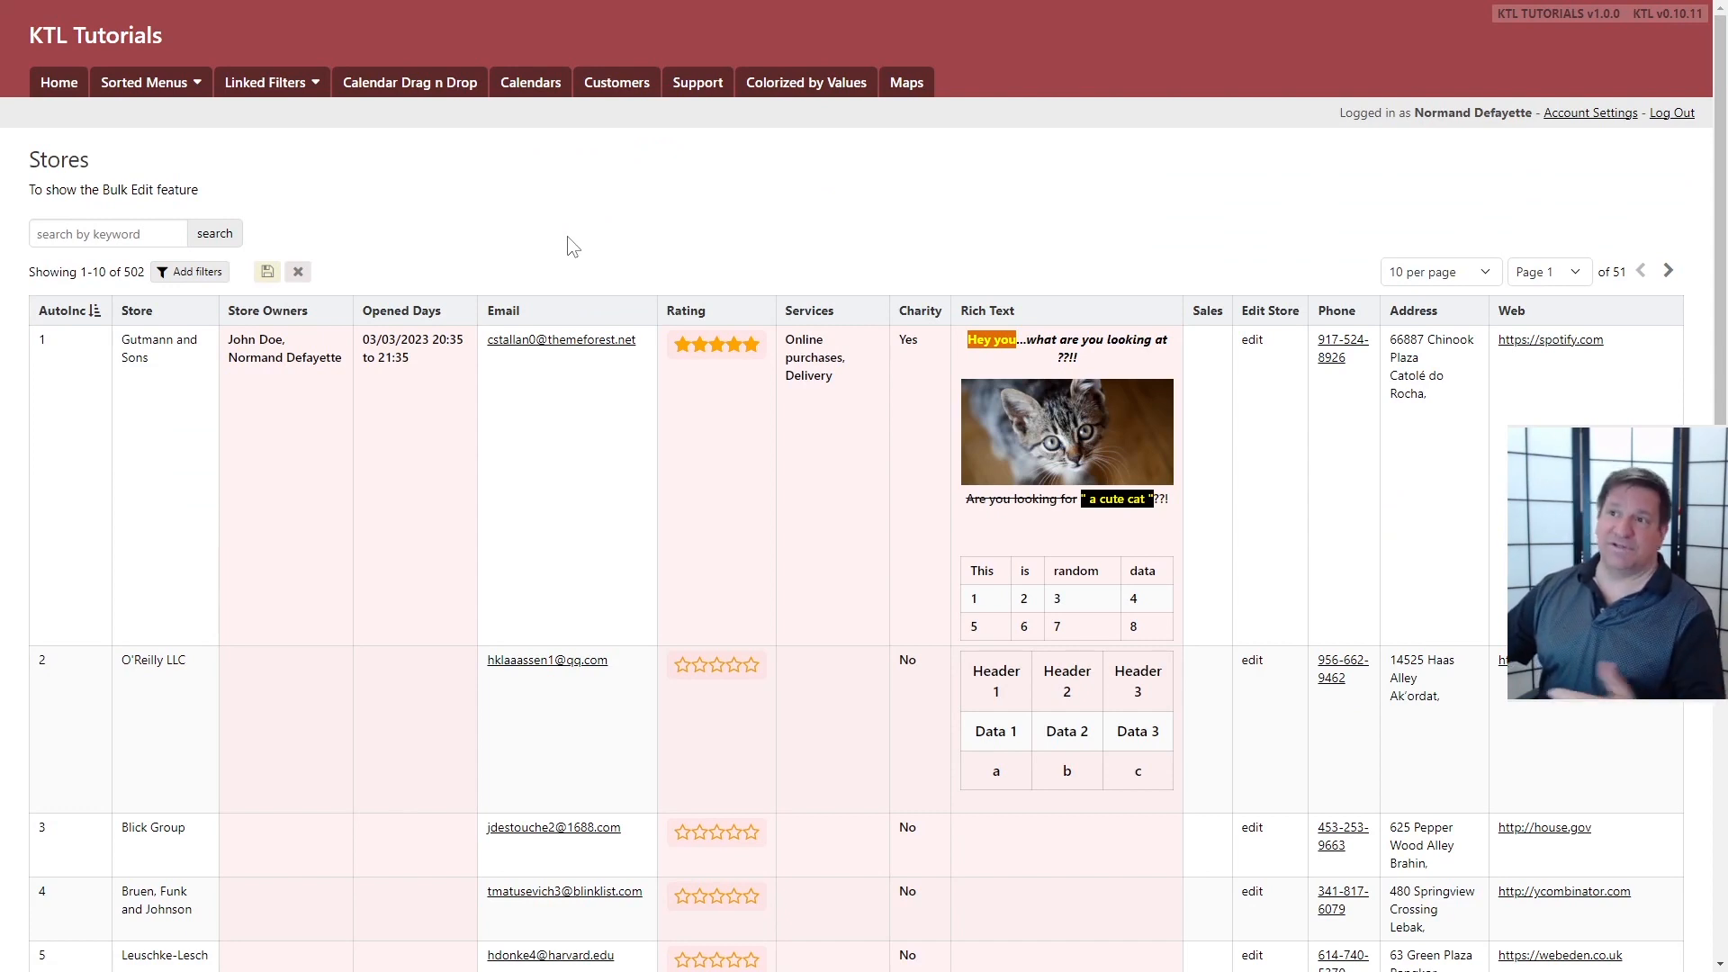
mouse_move(526, 273)
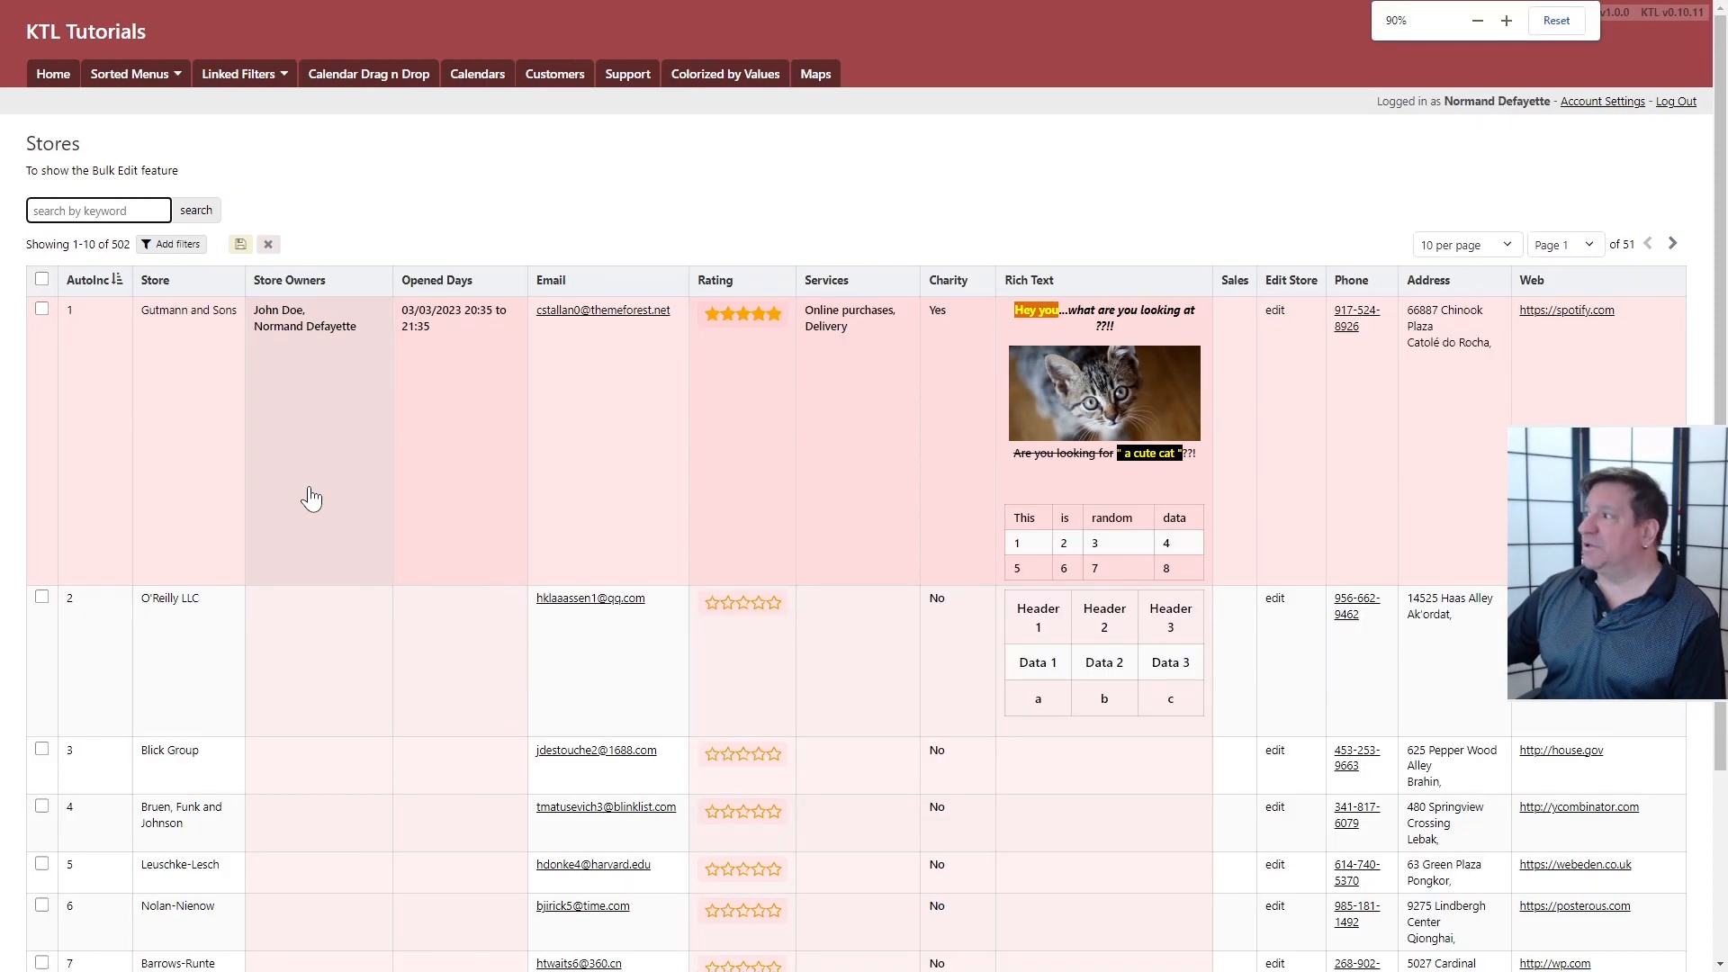
Apply row 1's five-star rating to checked Stores rows 4–6 and dismiss the success alert
left_click(1479, 19)
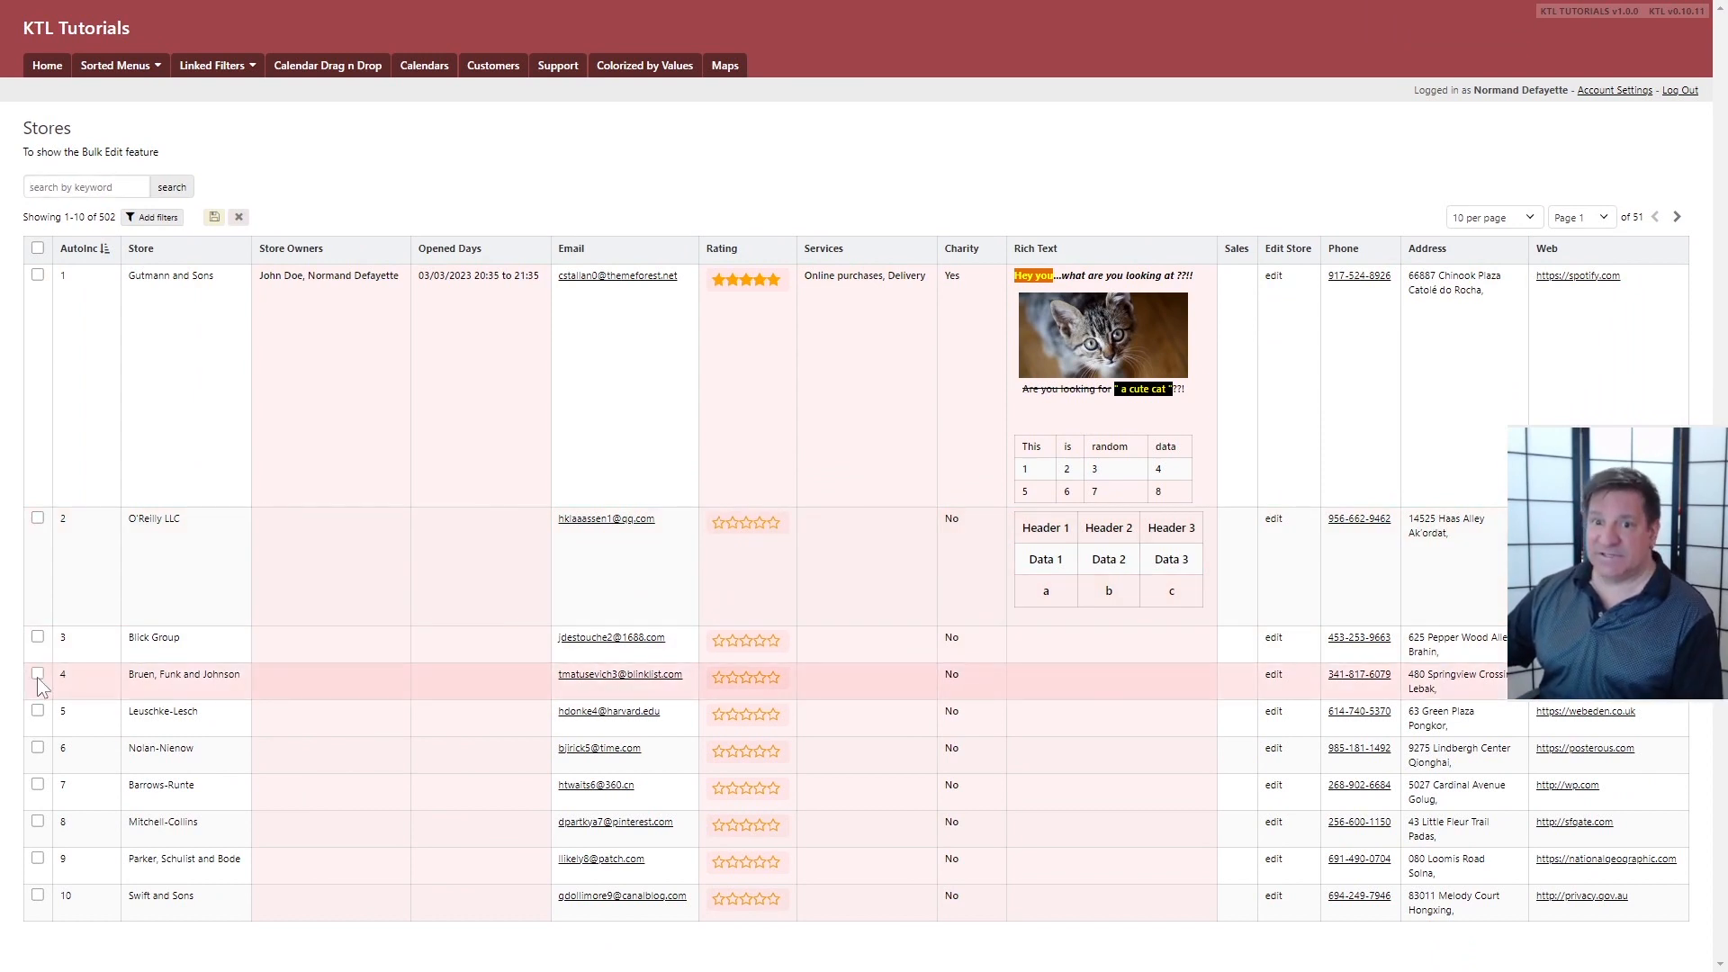
left_click(36, 747)
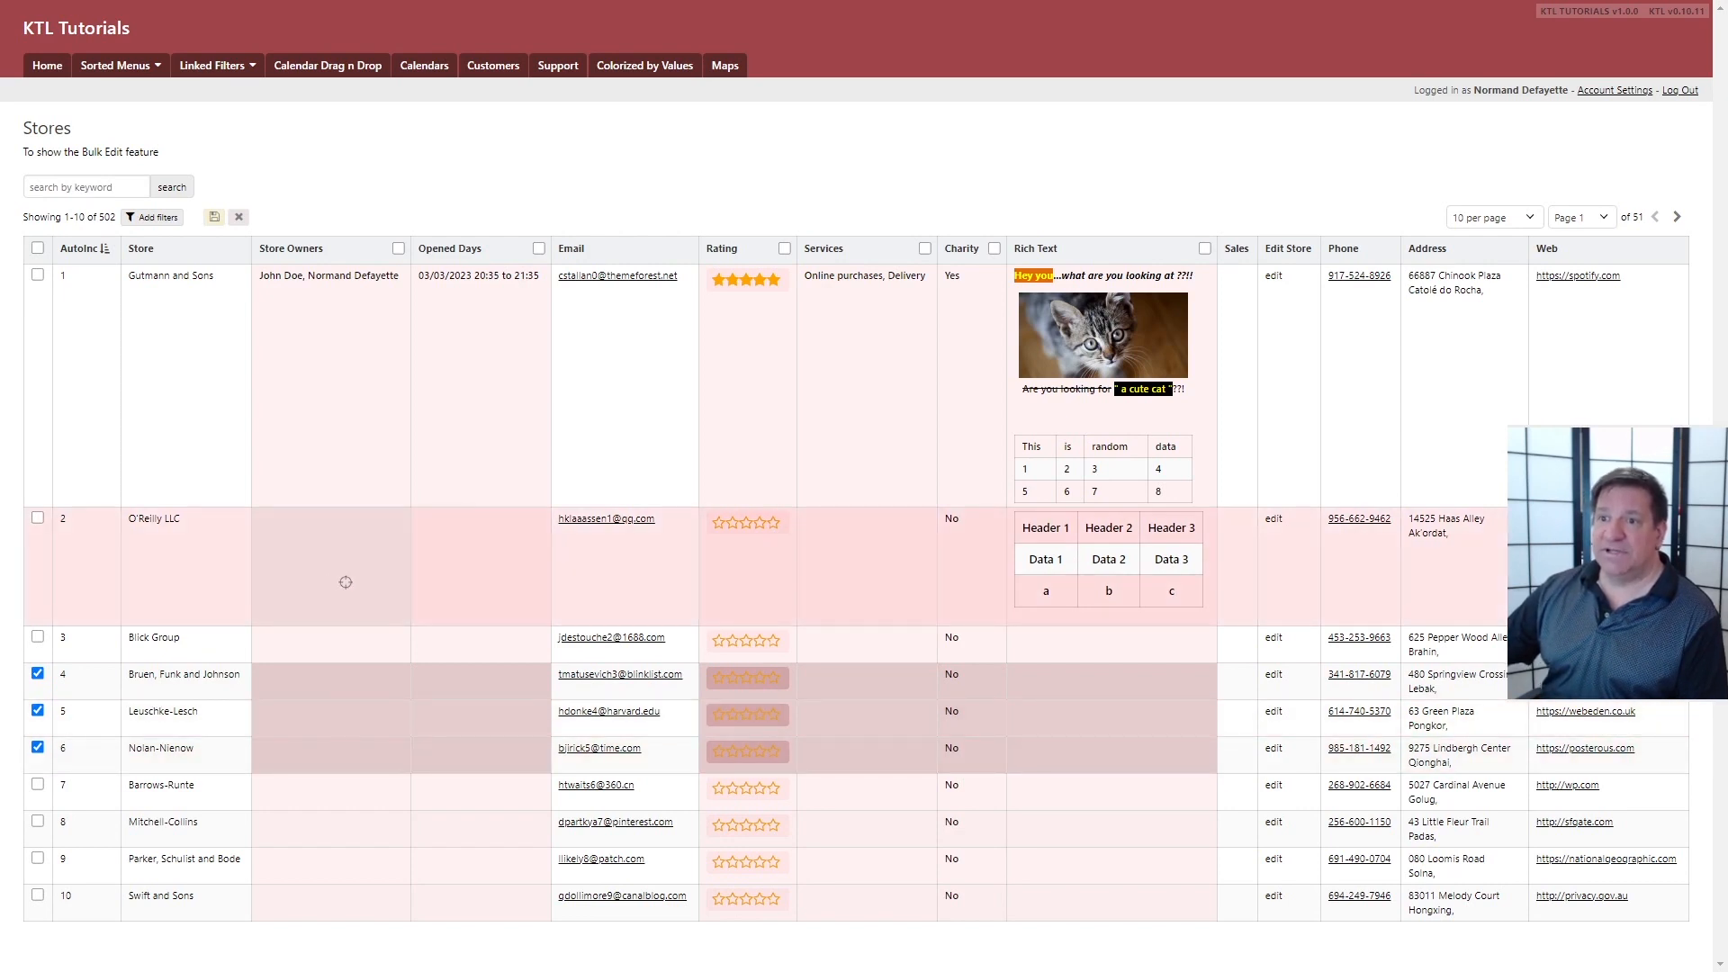
mouse_move(335, 577)
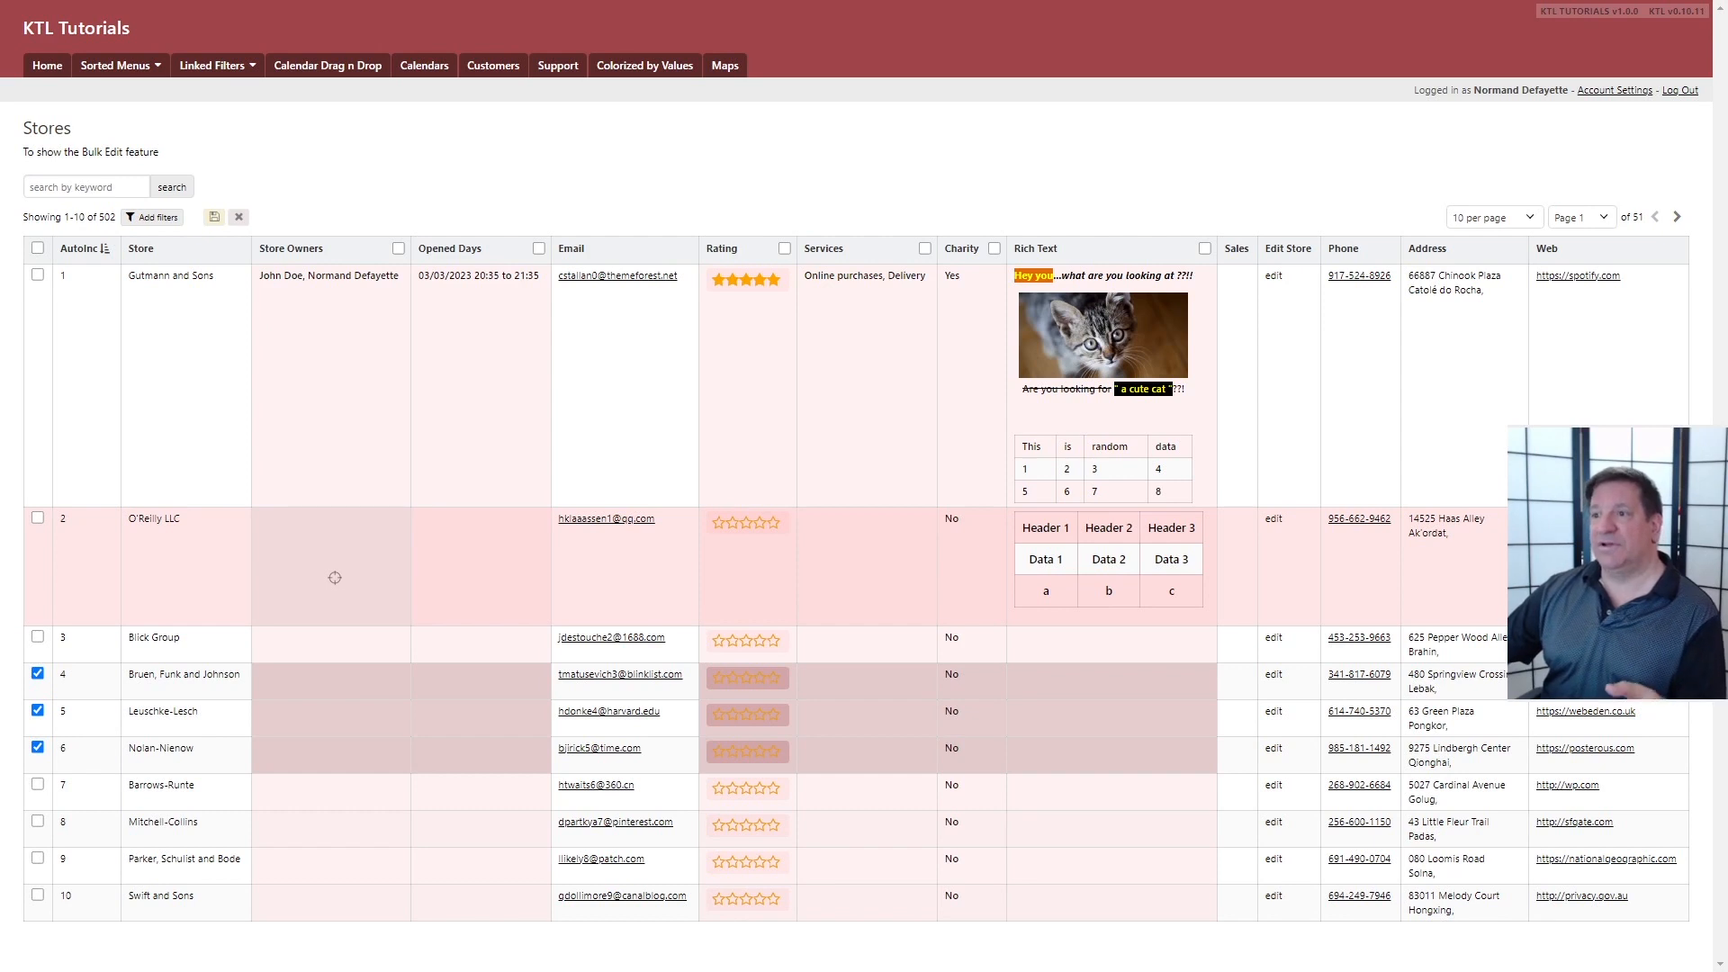
mouse_move(749, 536)
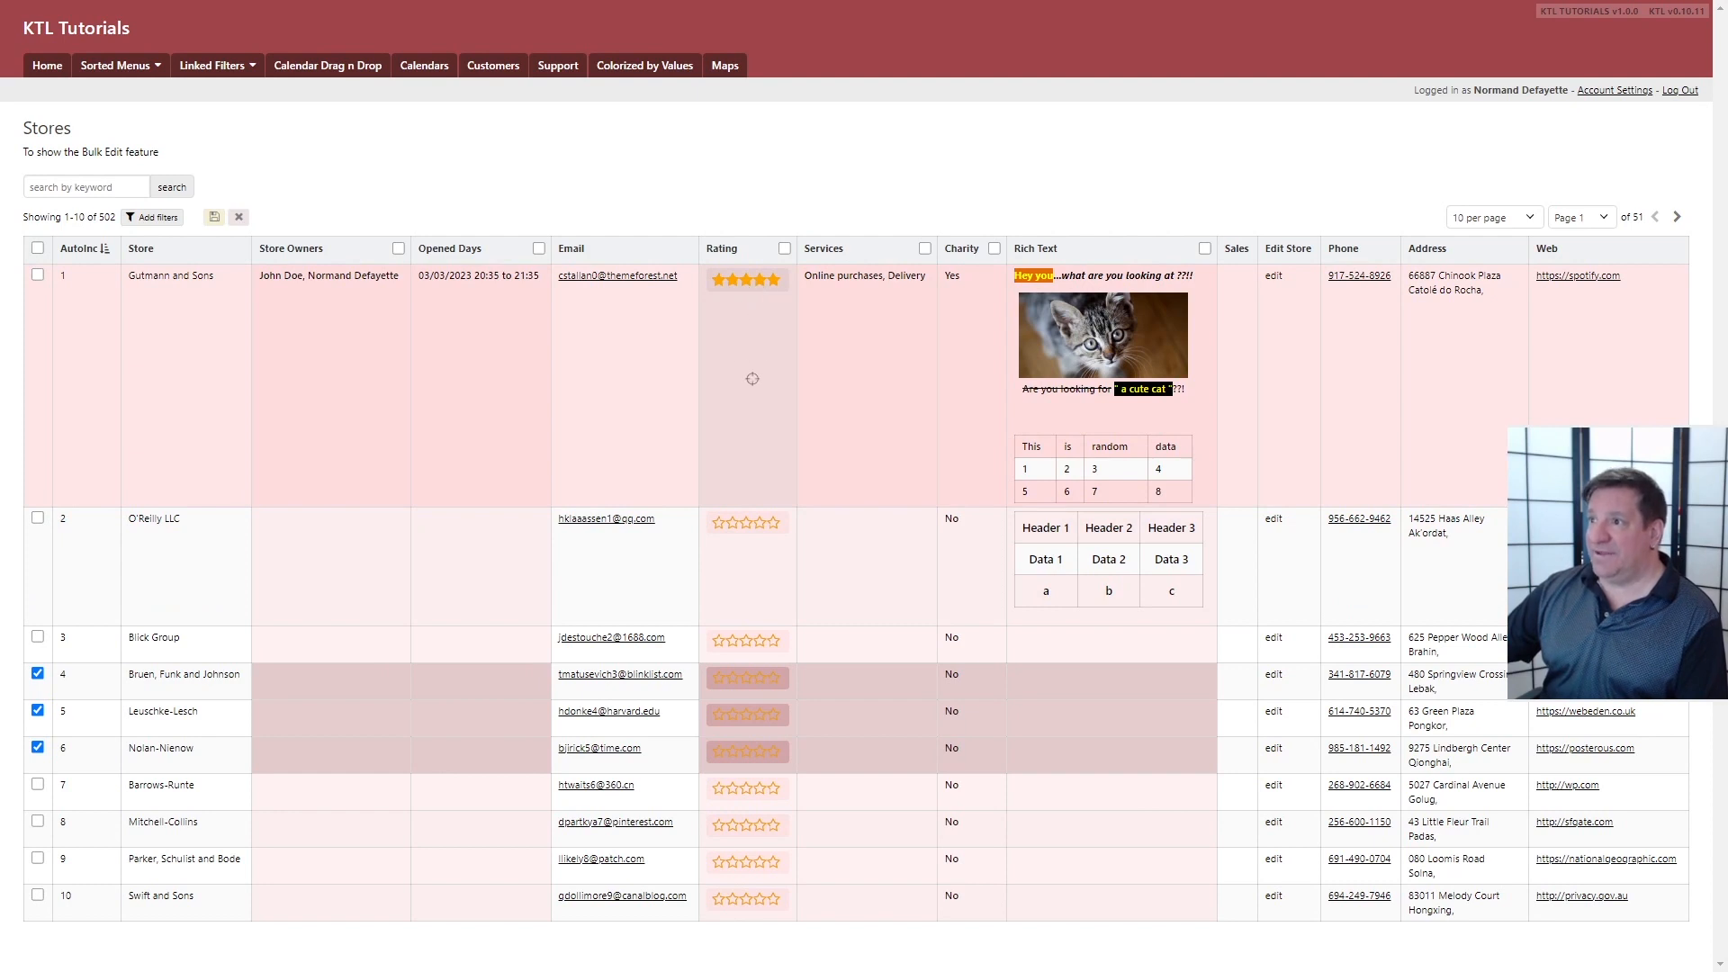
mouse_move(745, 313)
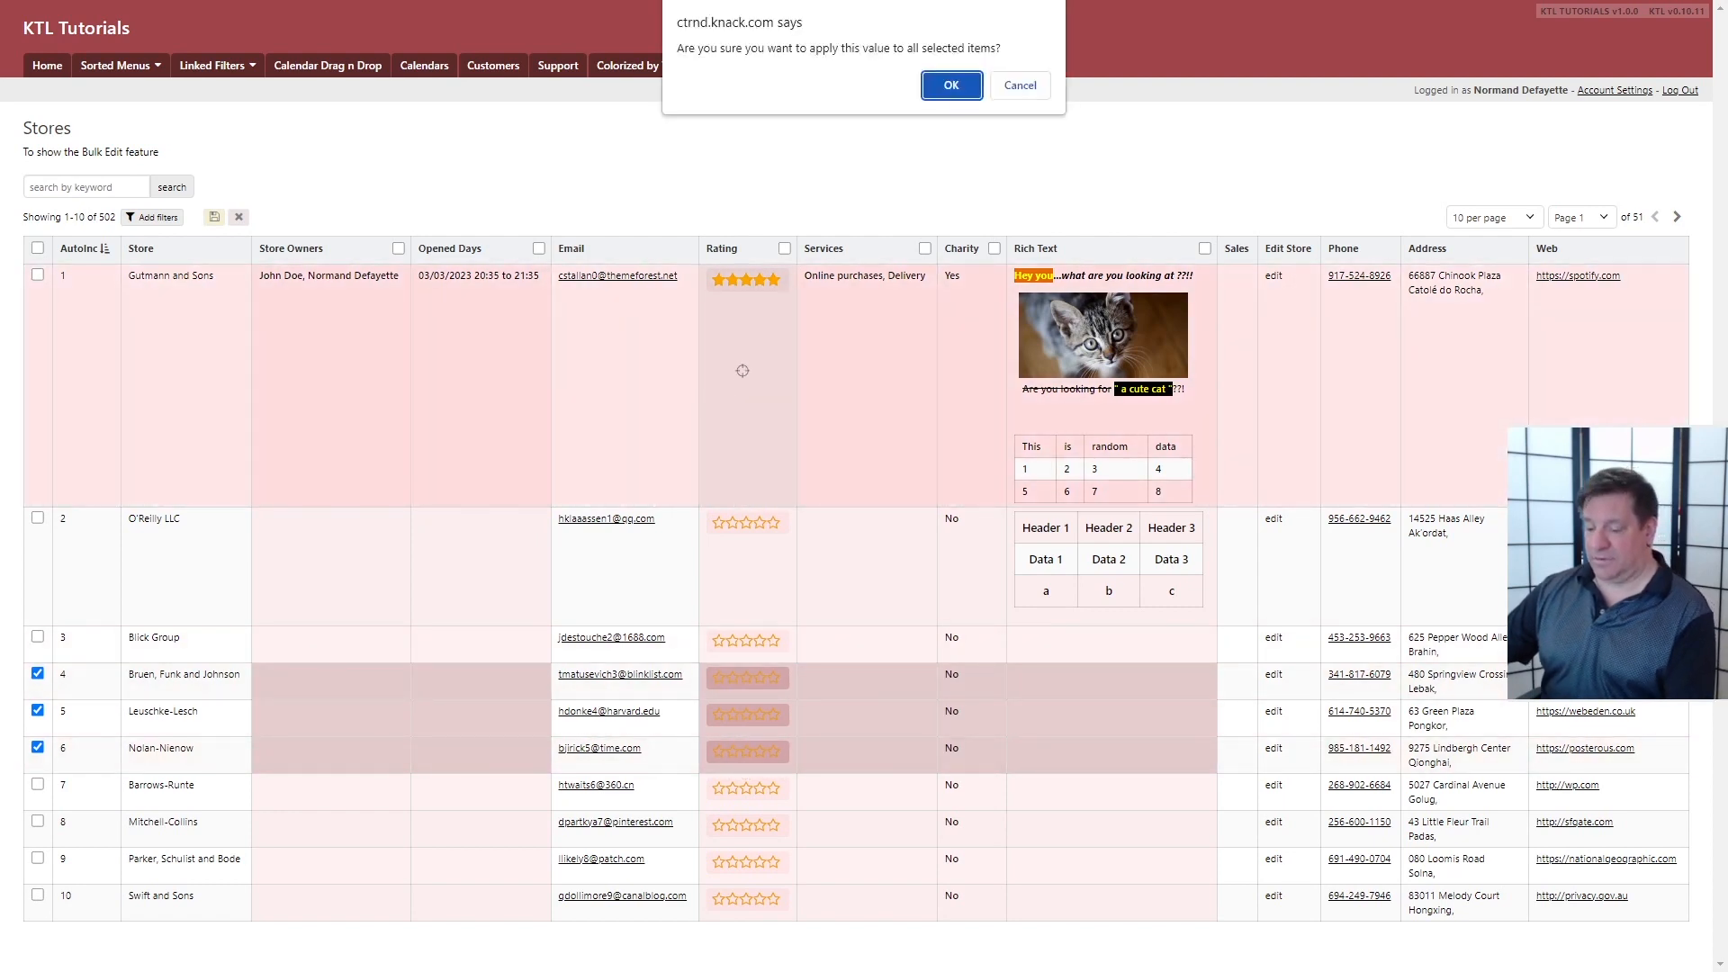
left_click(950, 84)
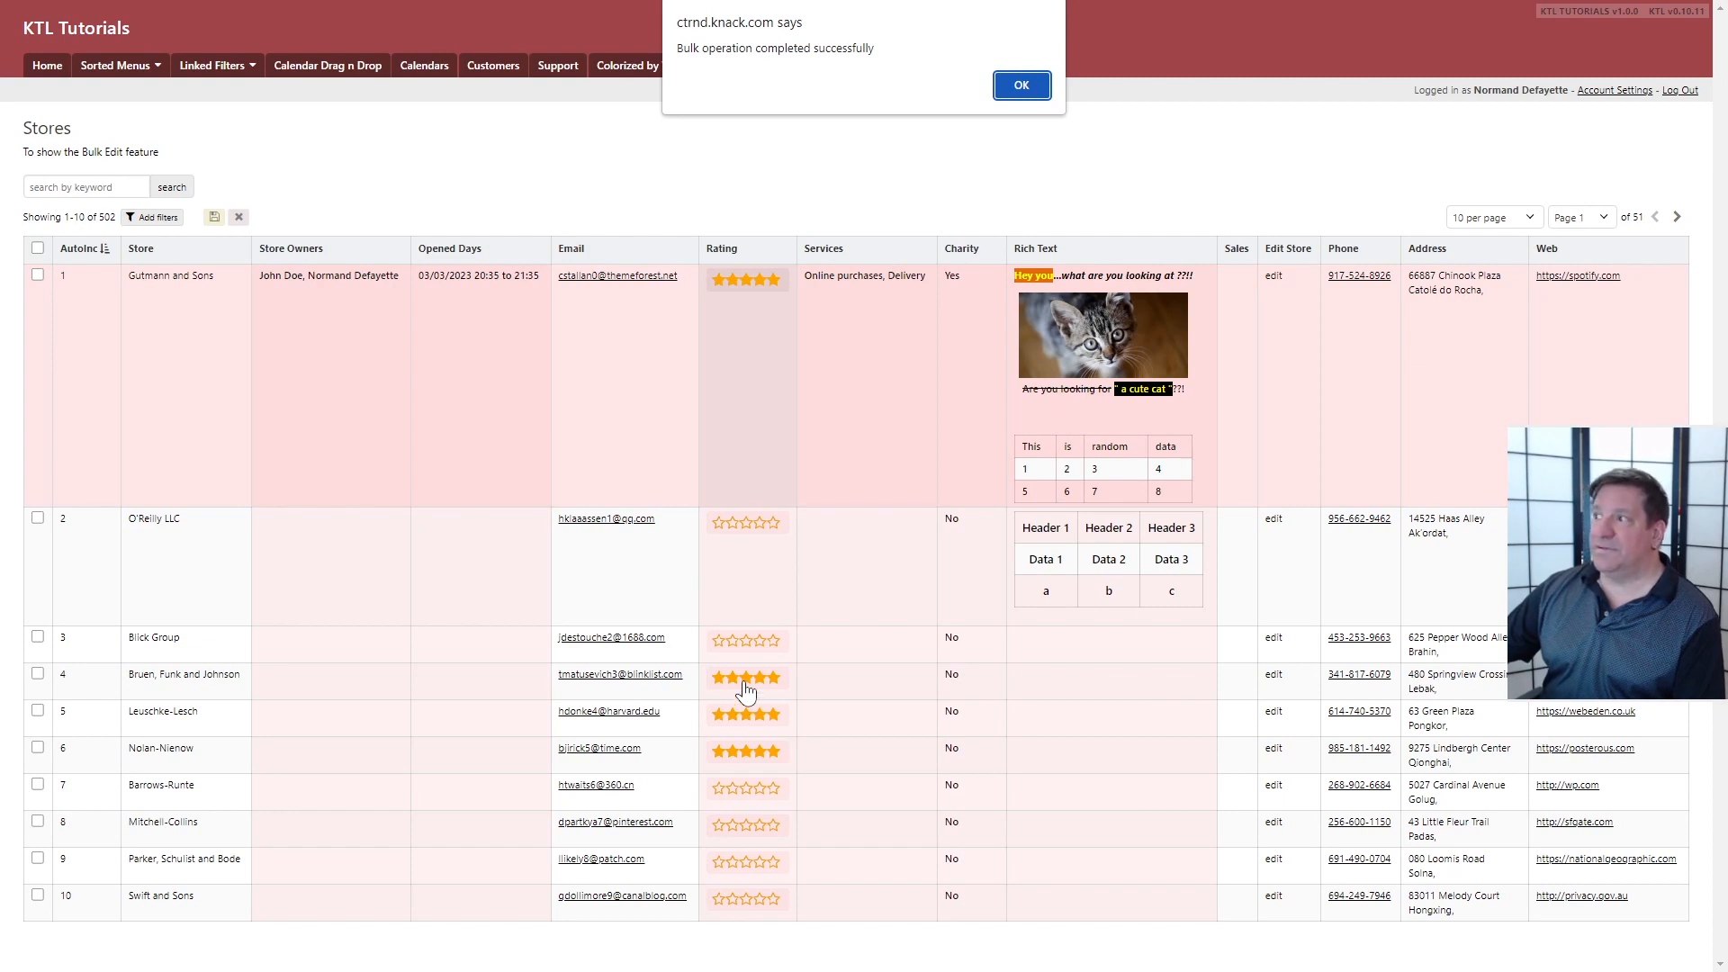
left_click(1021, 85)
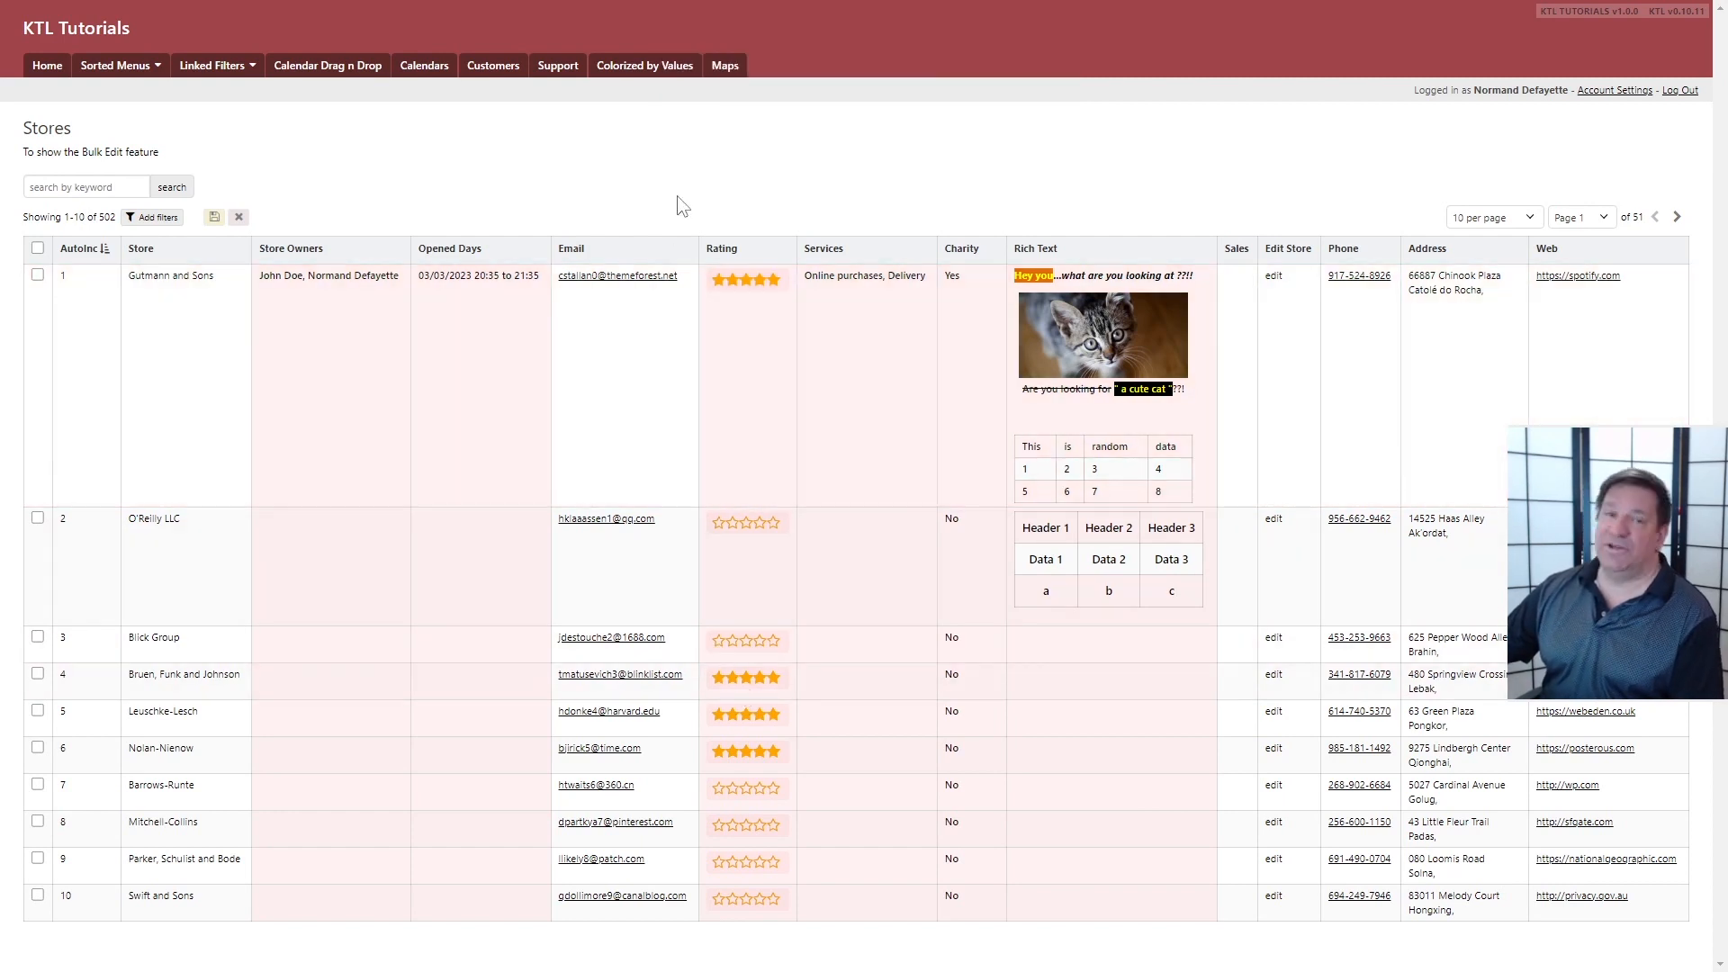
mouse_move(688, 194)
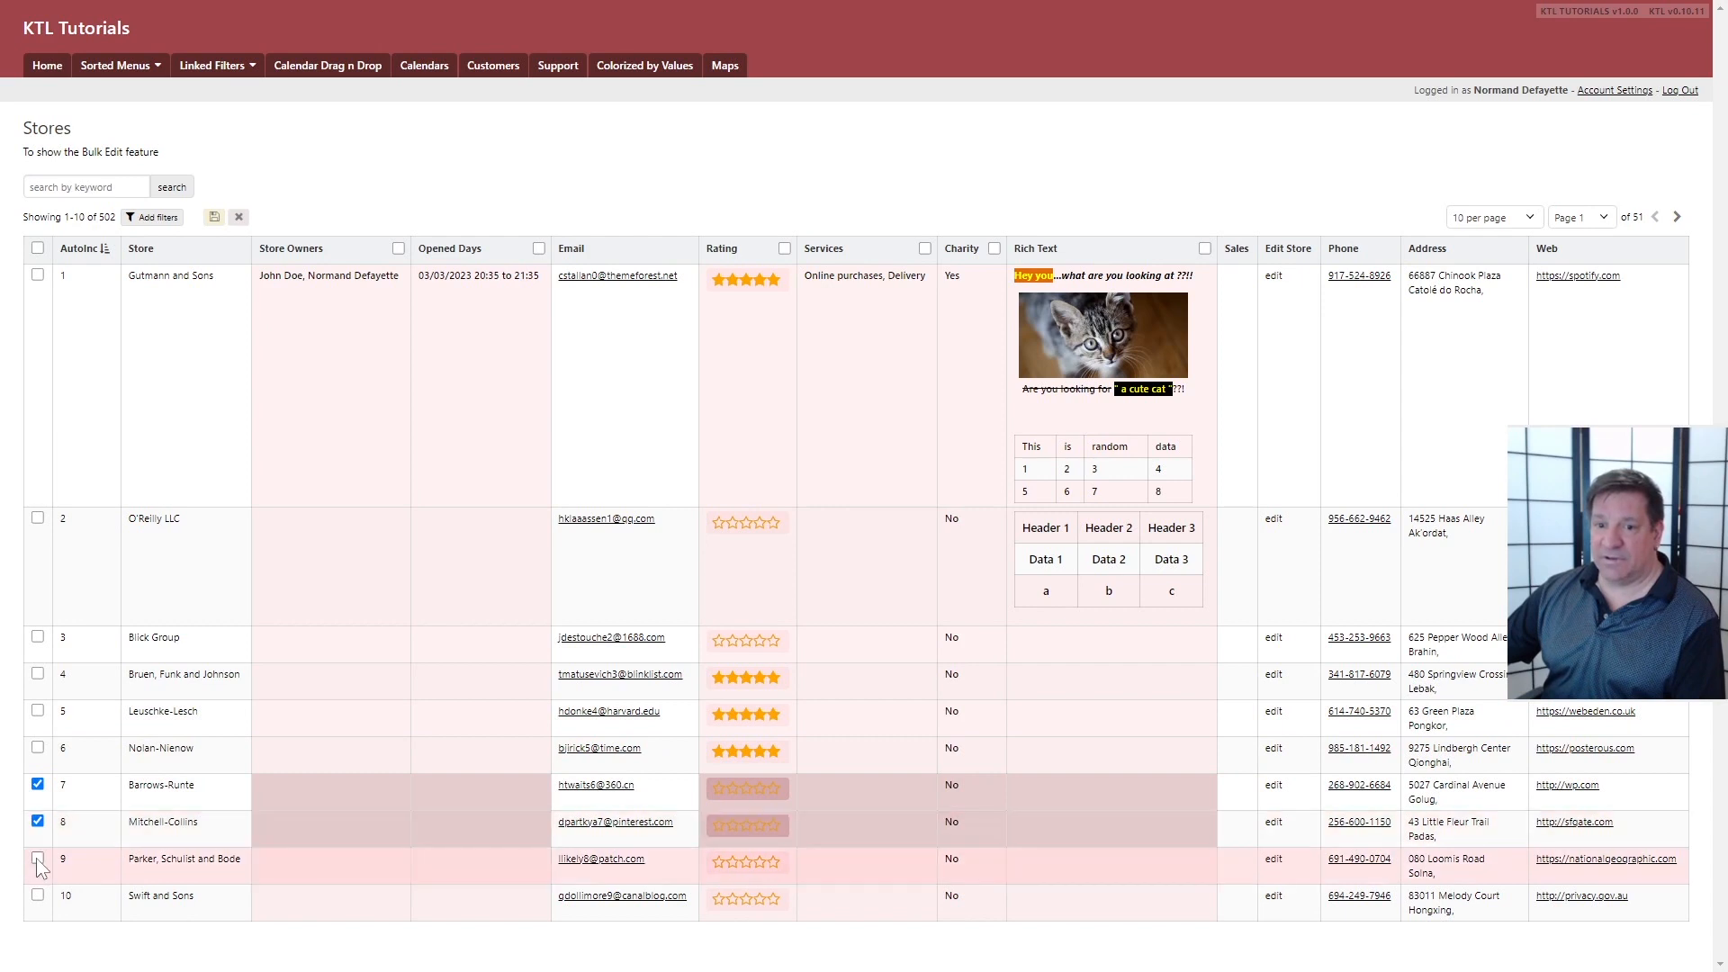
Select rows 7–9 and the Store Owners, Opened Days, Services, Charity and Rich Text columns for bulk edit
left_click(36, 858)
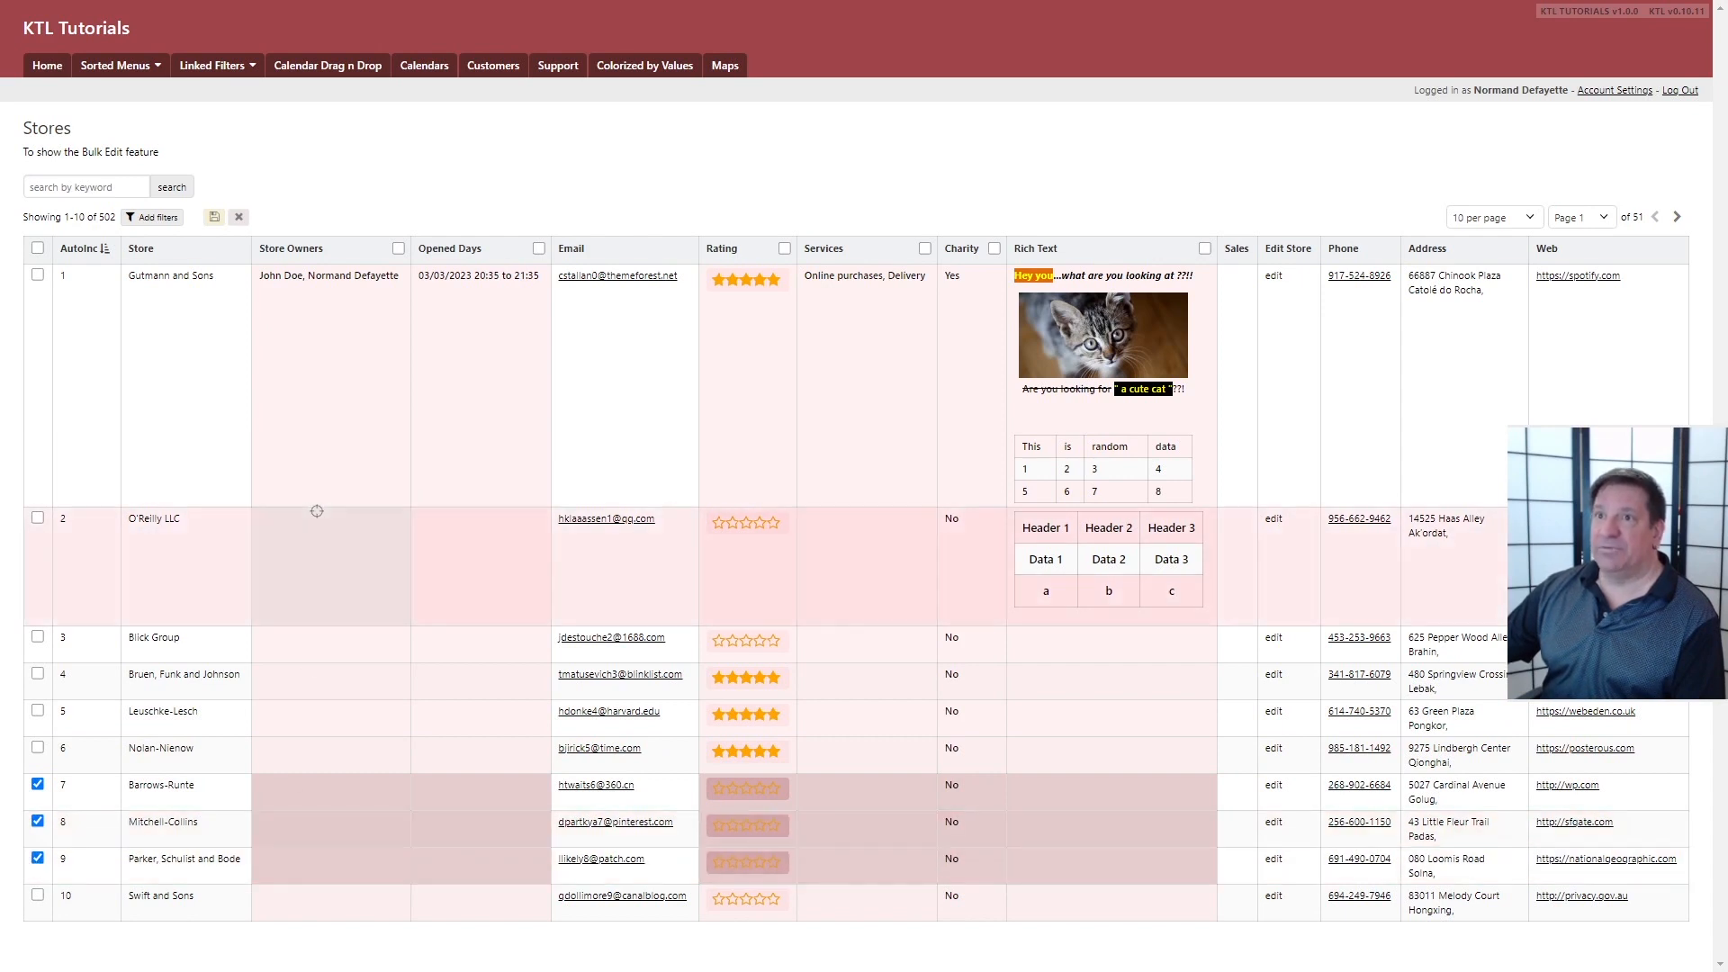
left_click(397, 248)
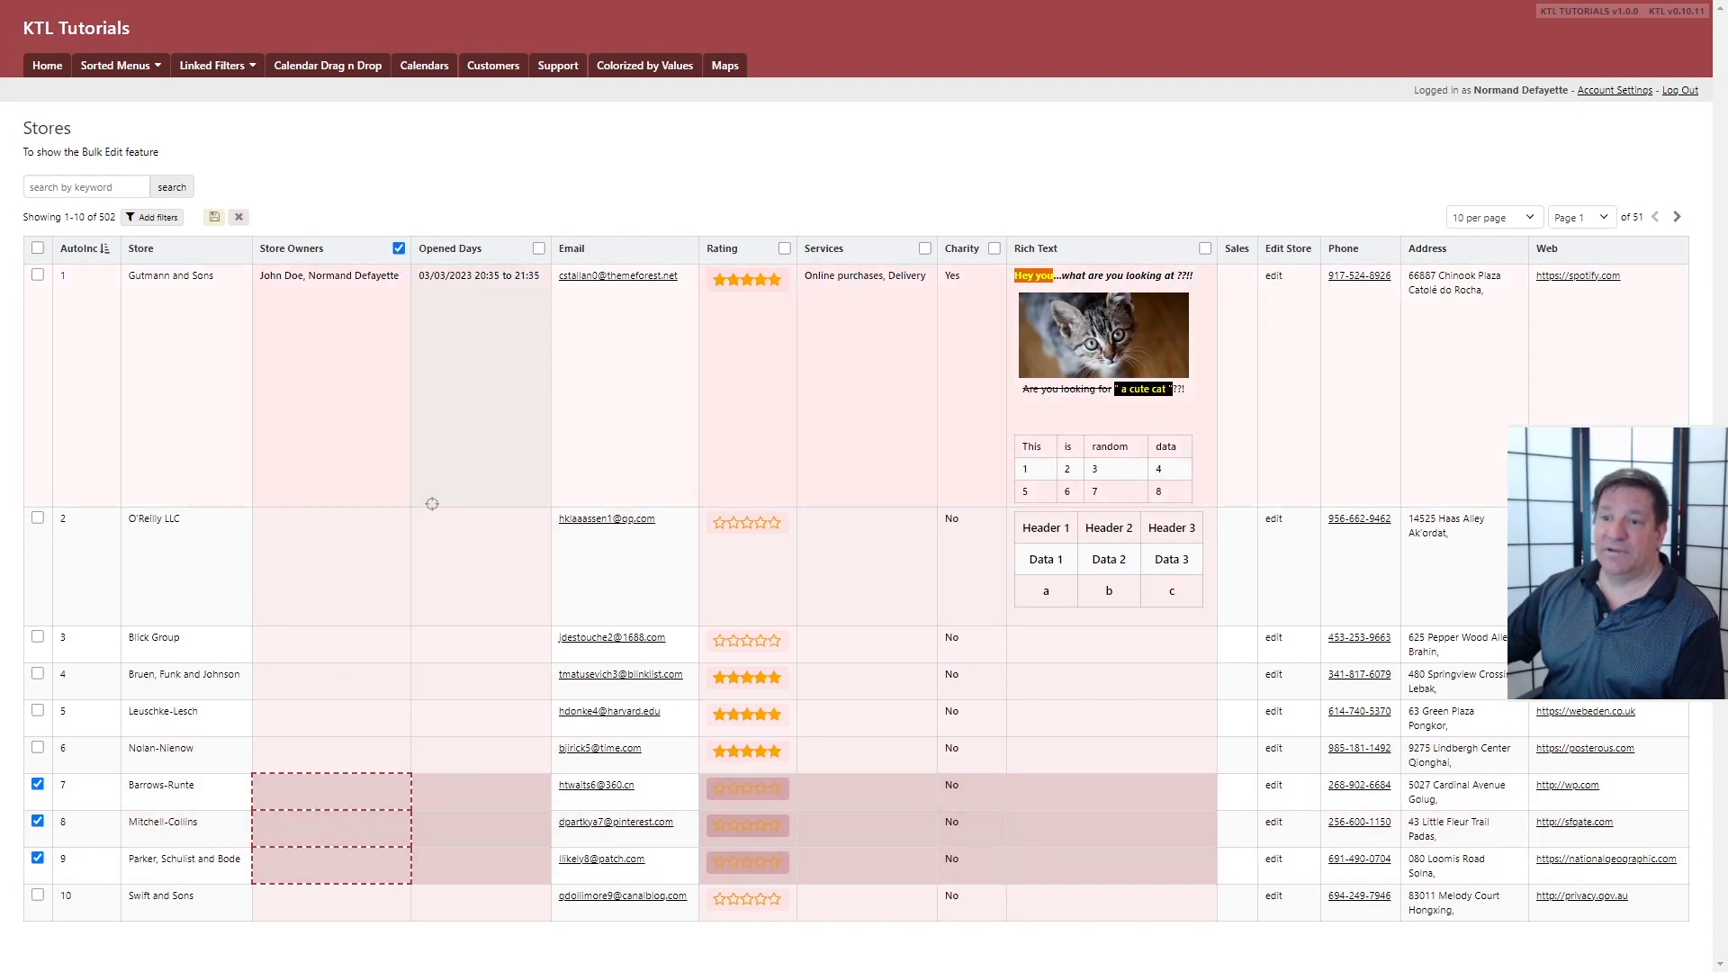
left_click(538, 248)
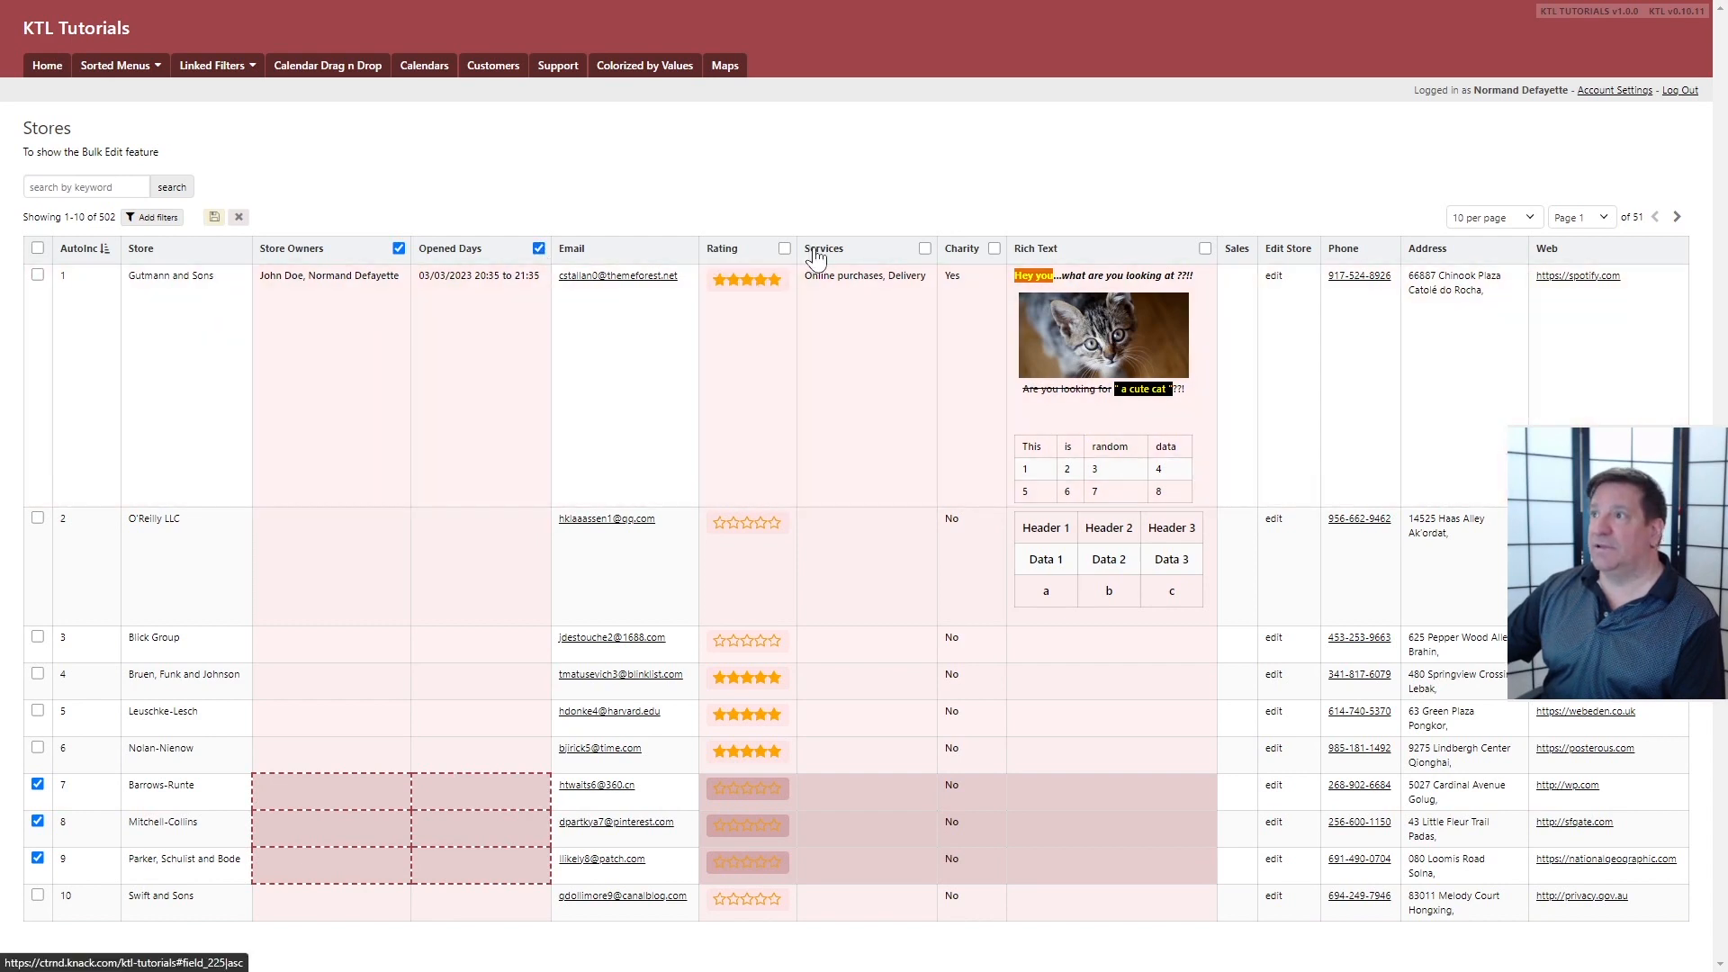
left_click(925, 248)
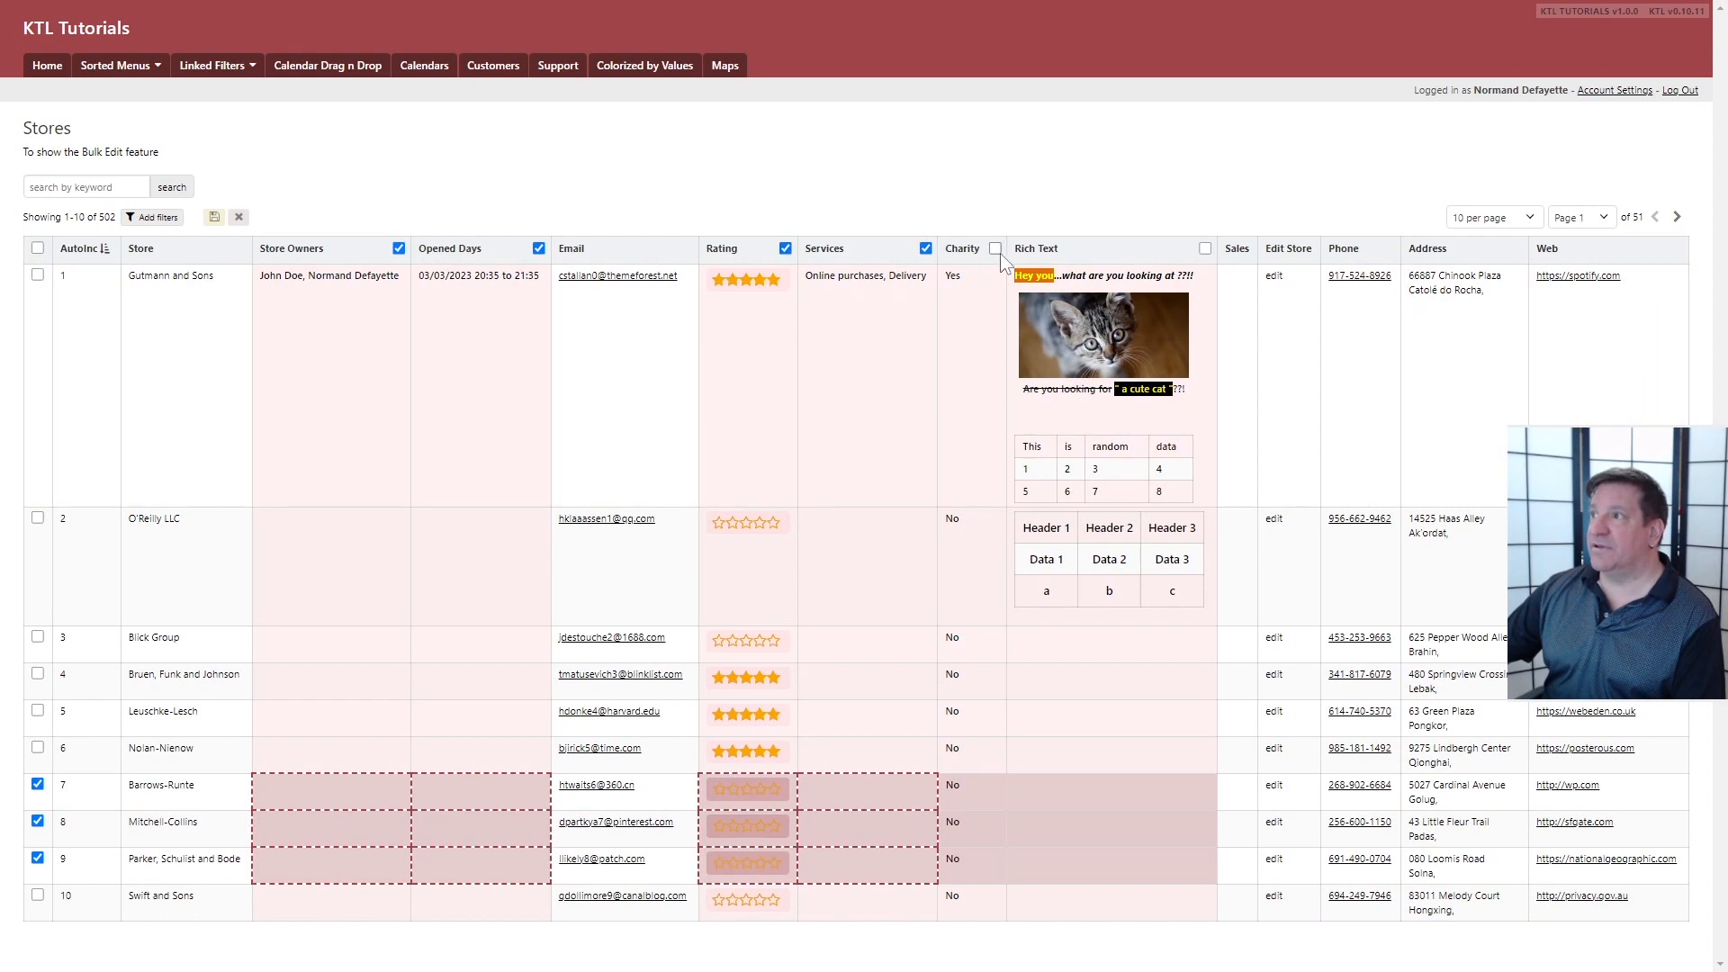
left_click(994, 248)
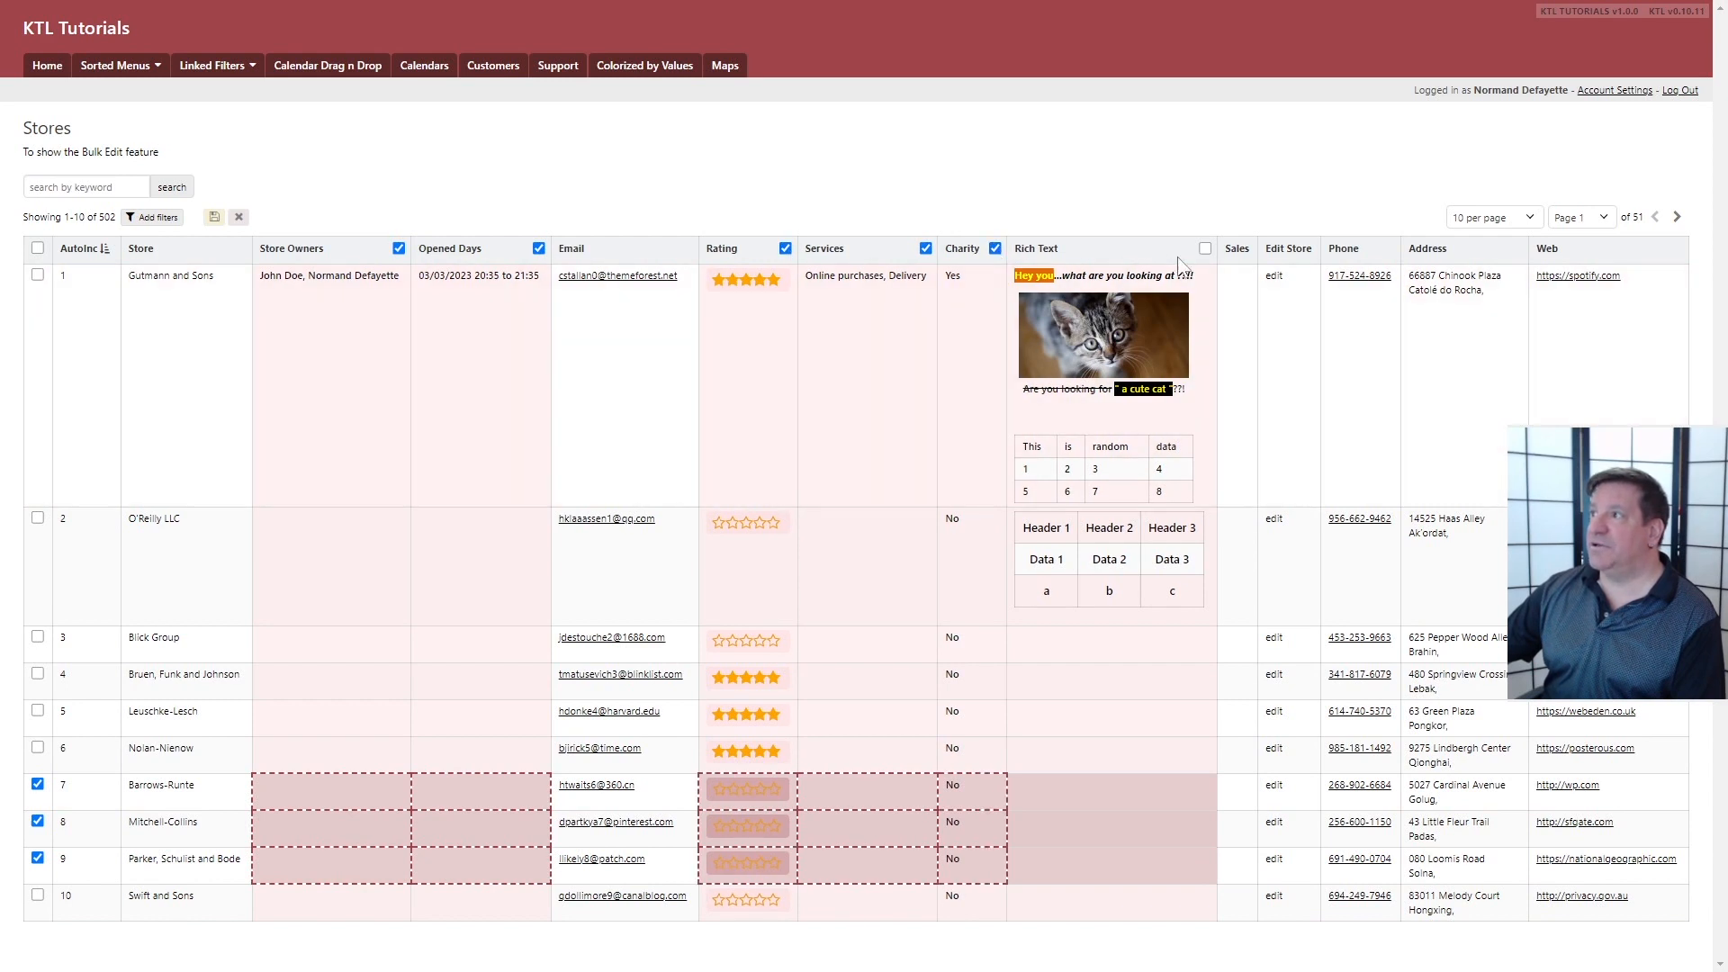
left_click(1202, 249)
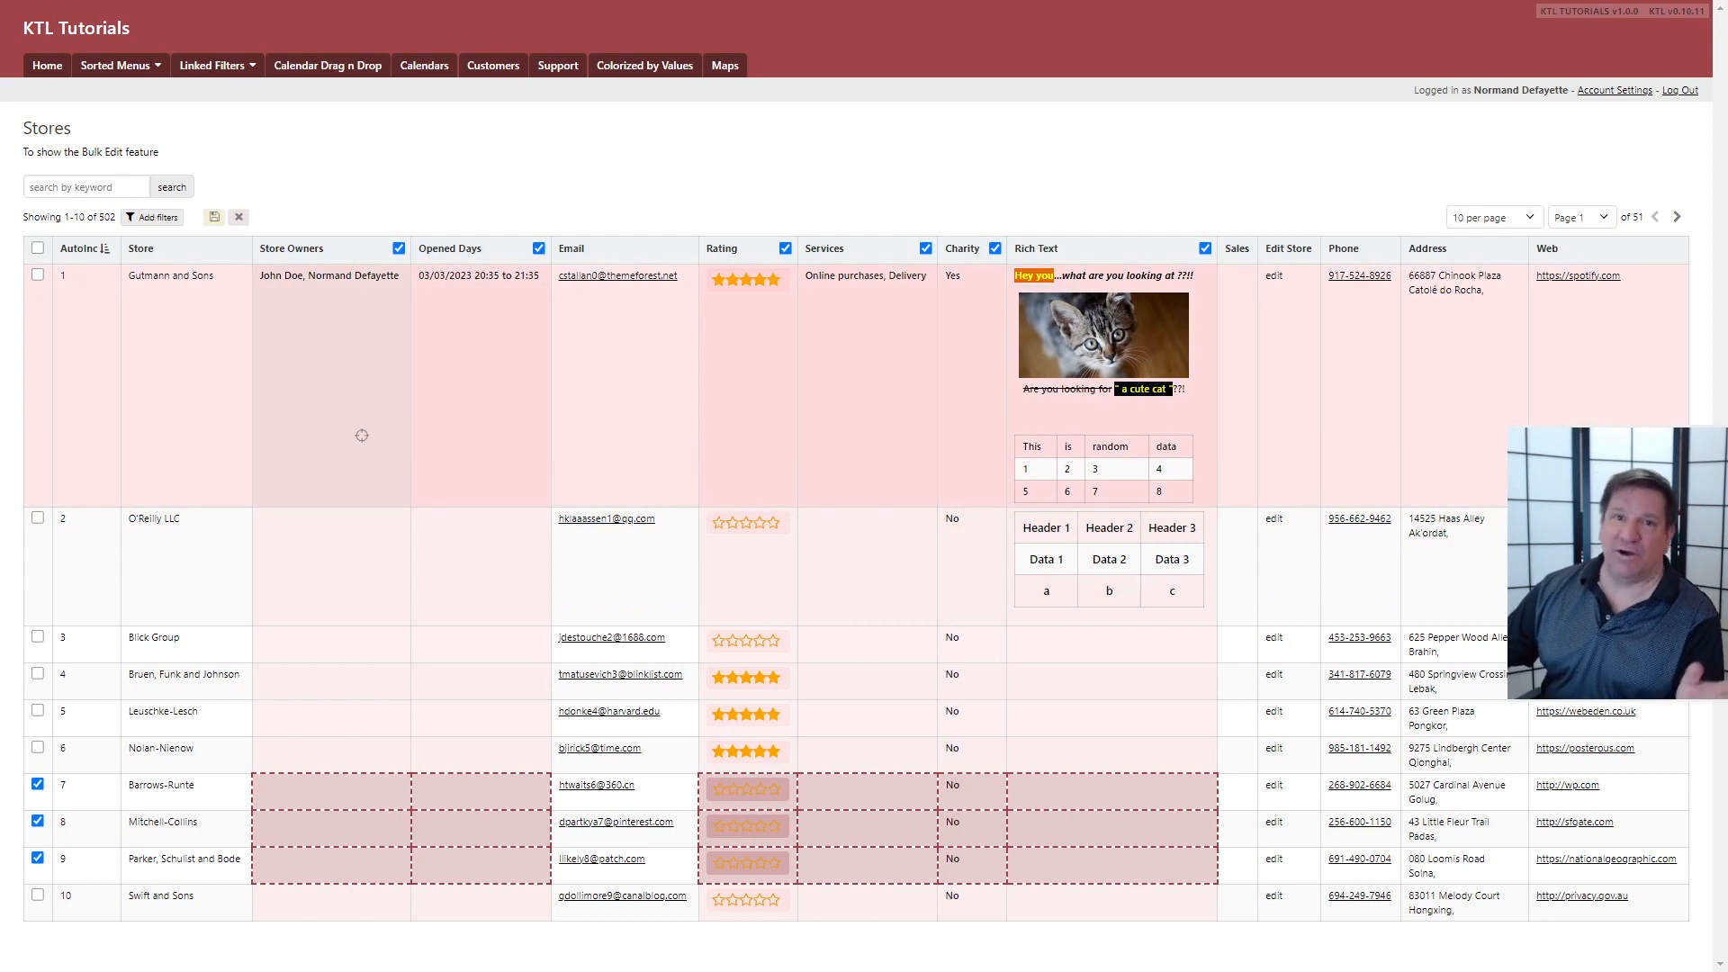
mouse_move(184, 400)
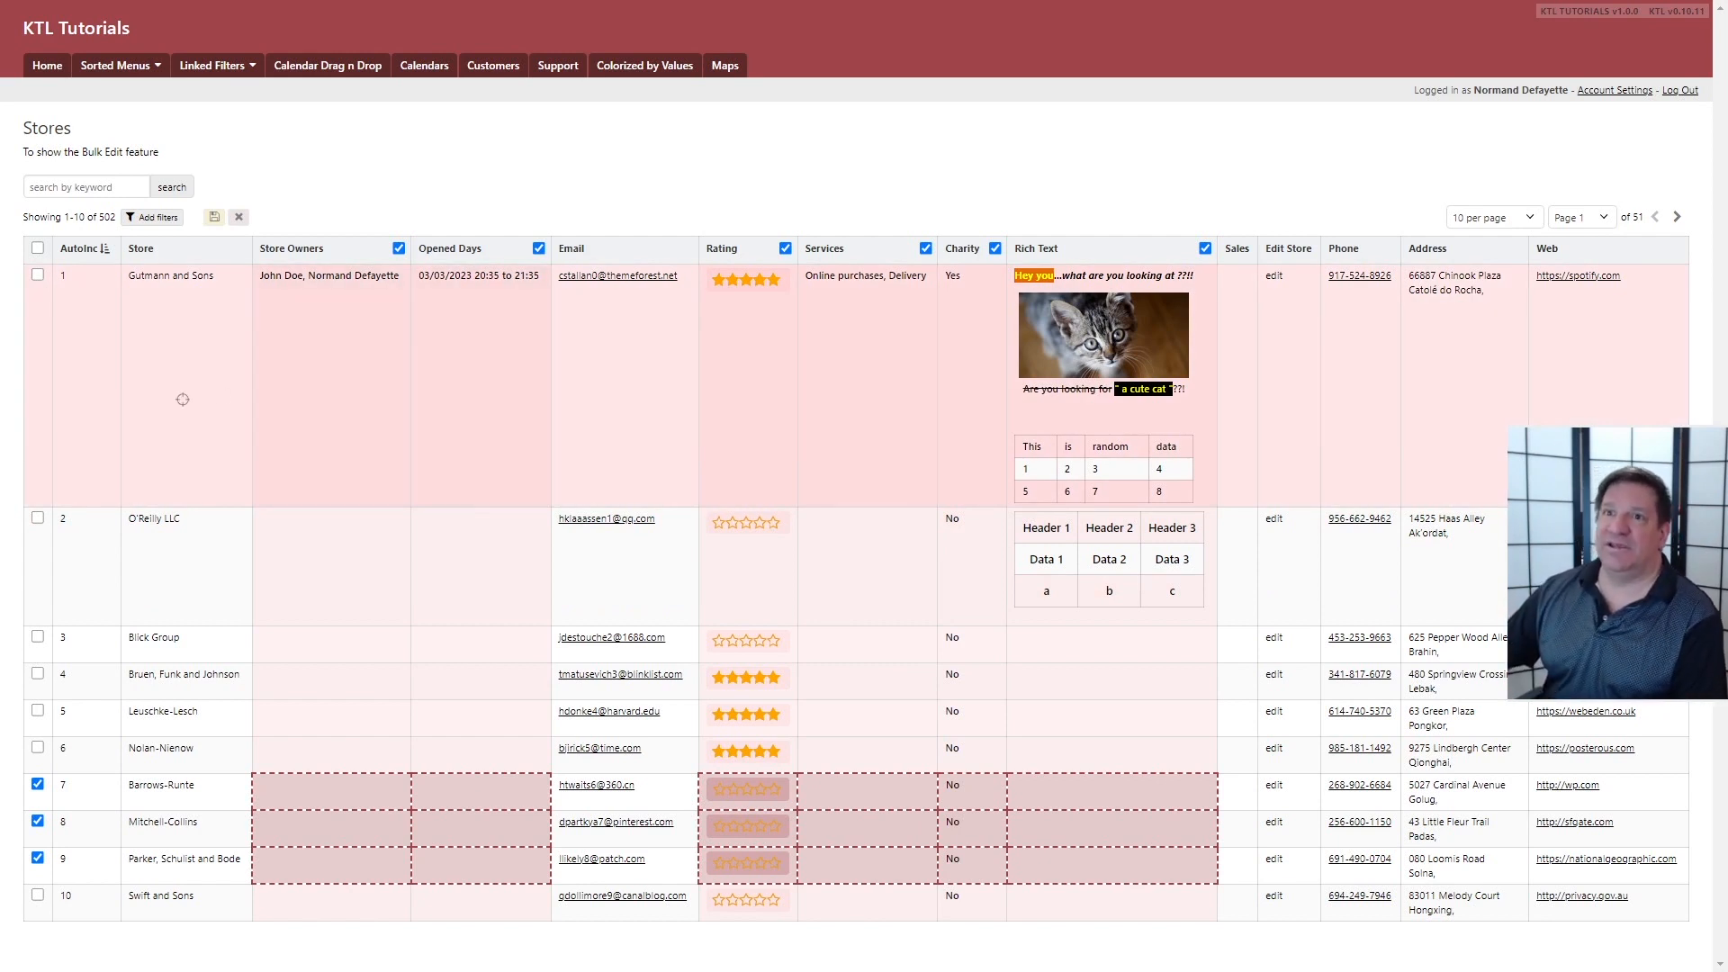
mouse_move(1429, 363)
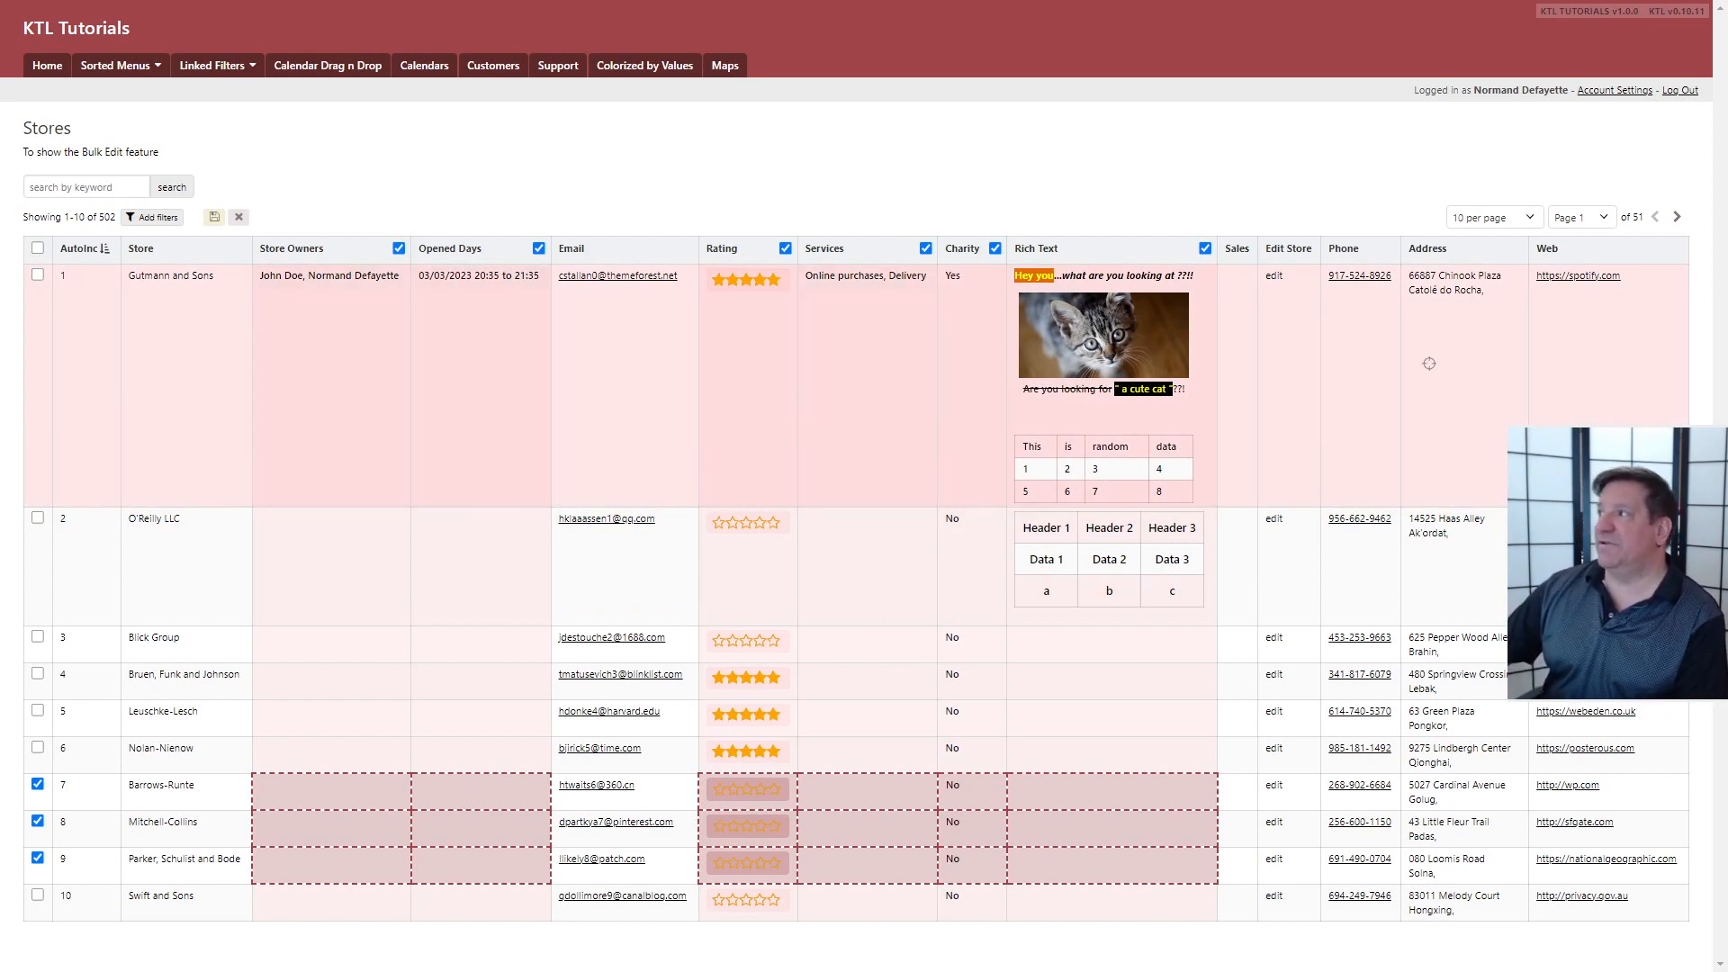
mouse_move(1386, 400)
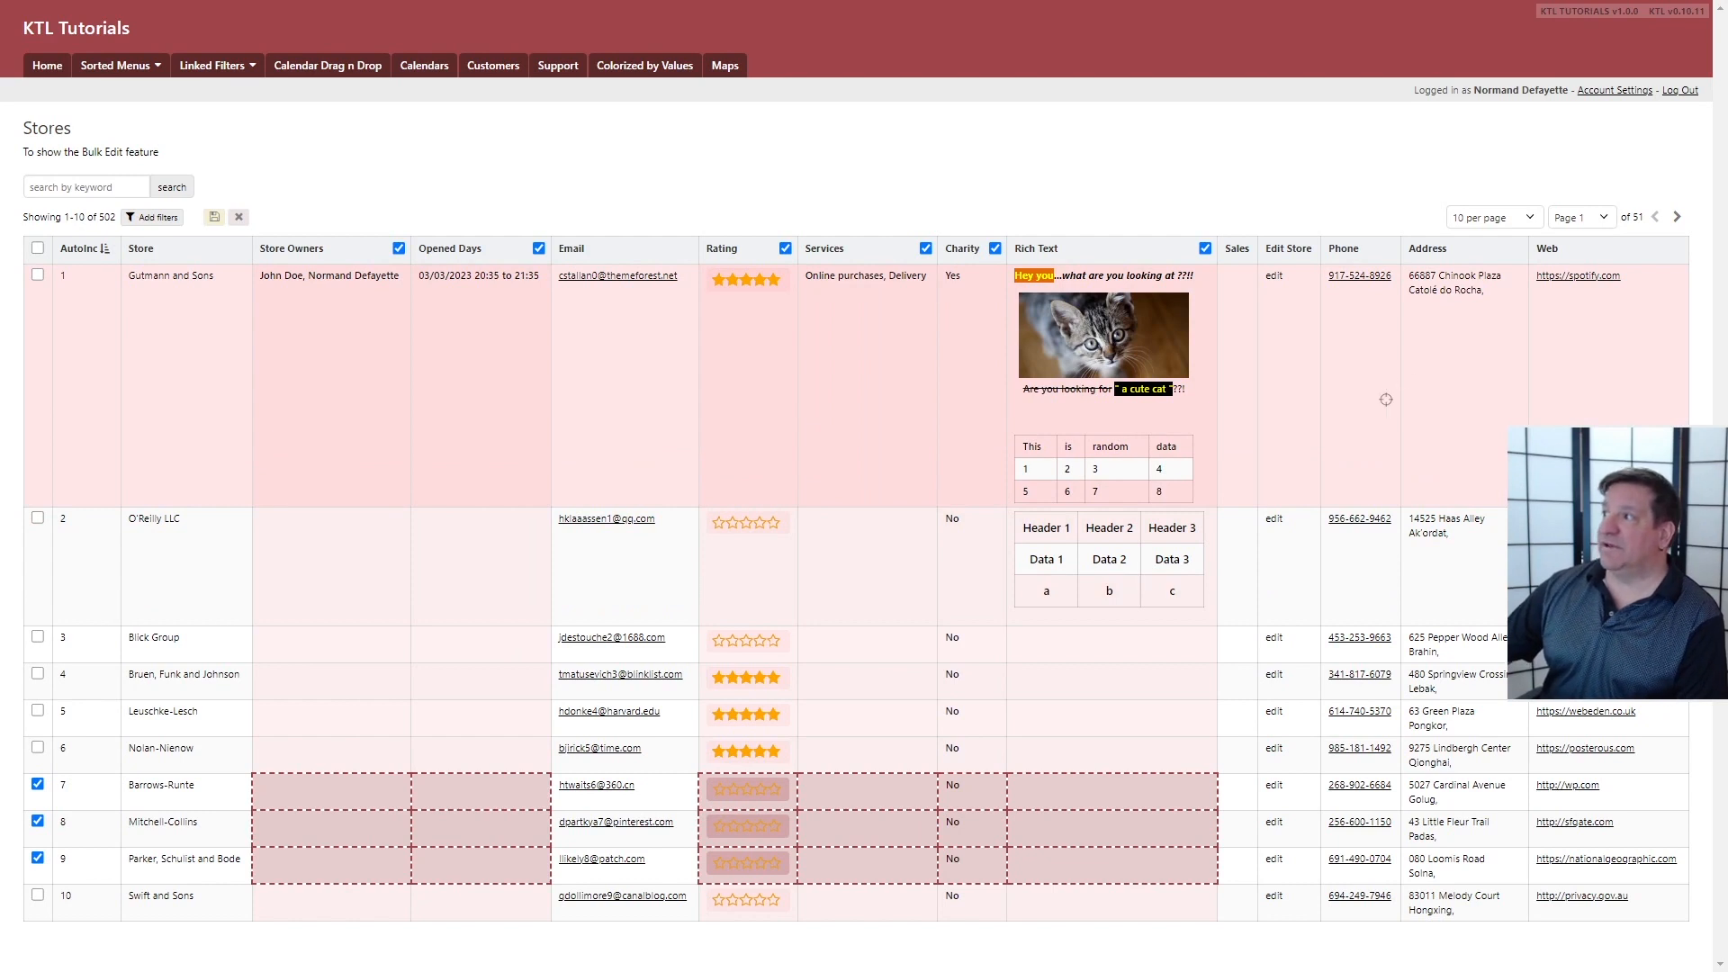
mouse_move(1450, 349)
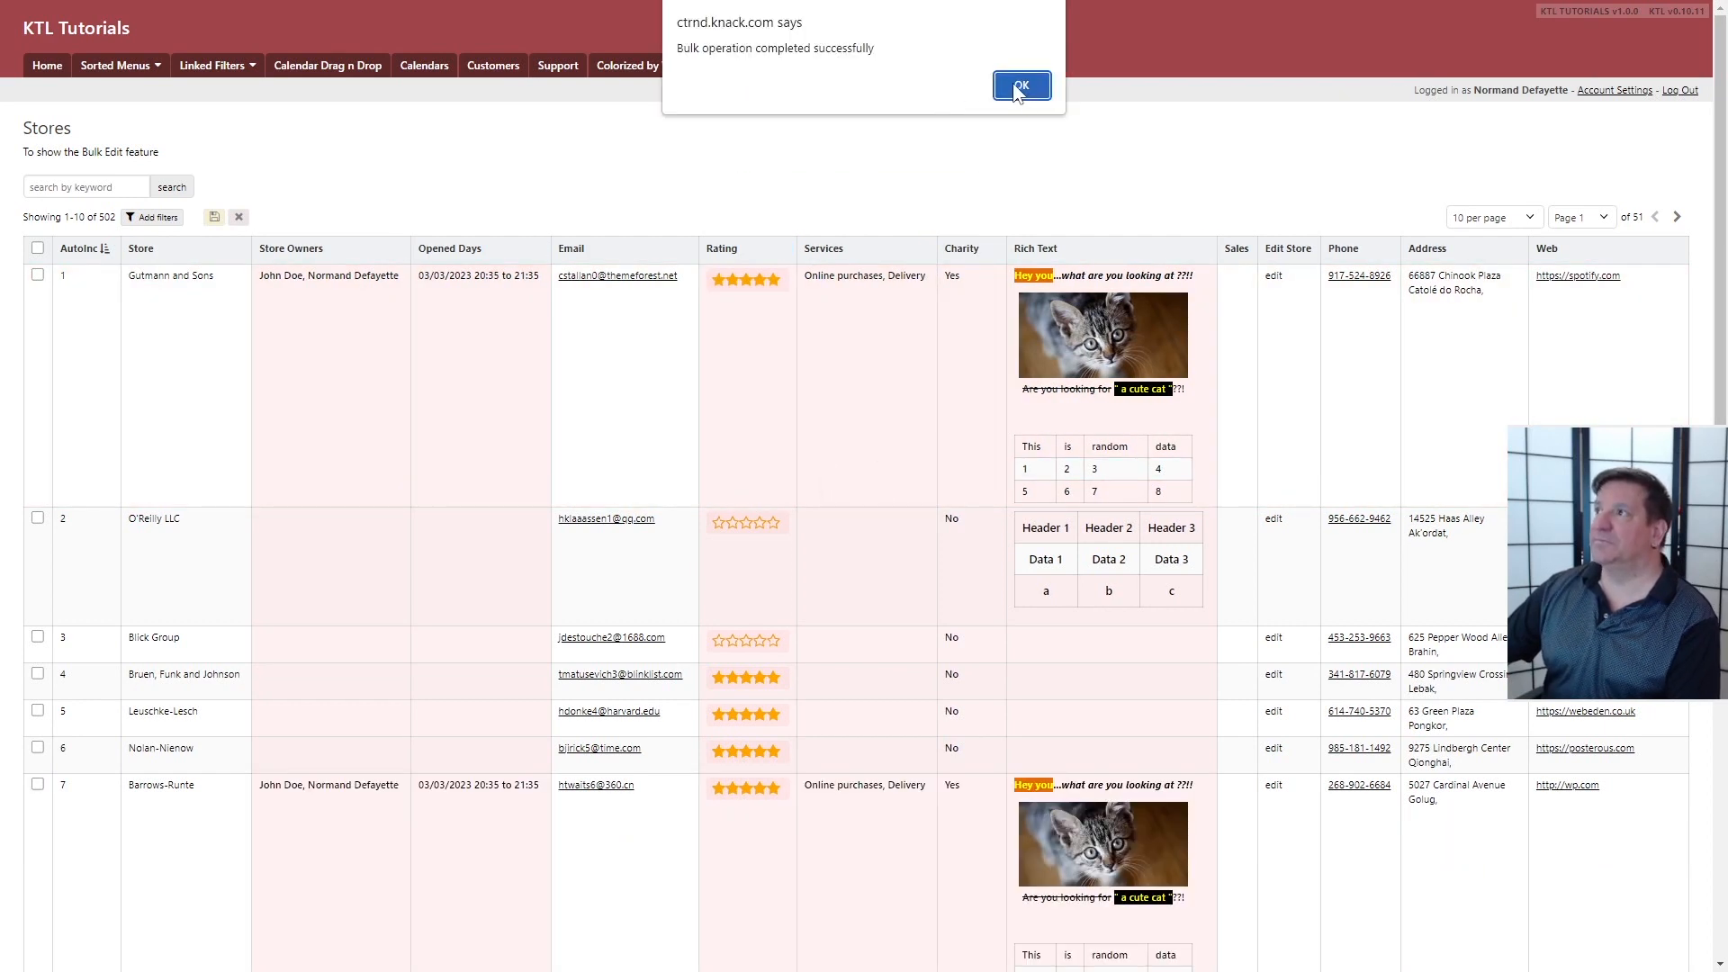
Dismiss the bulk edit success alert and review the updated rows 7–9
left_click(1020, 84)
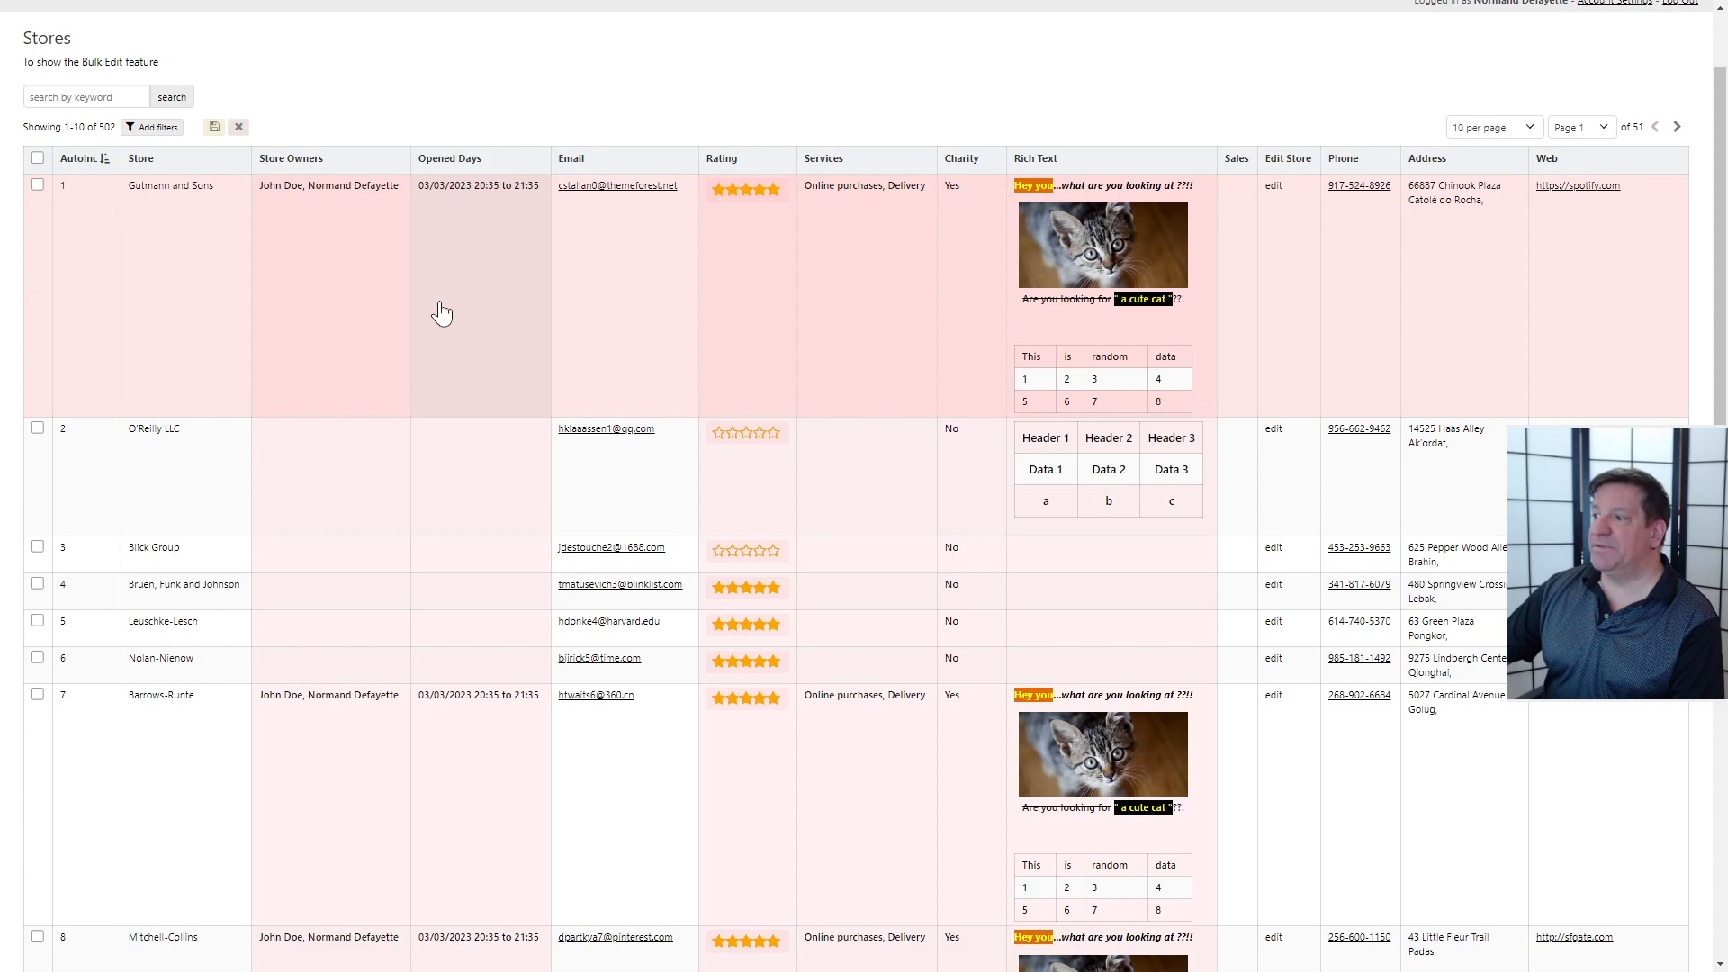
scroll("down", 3)
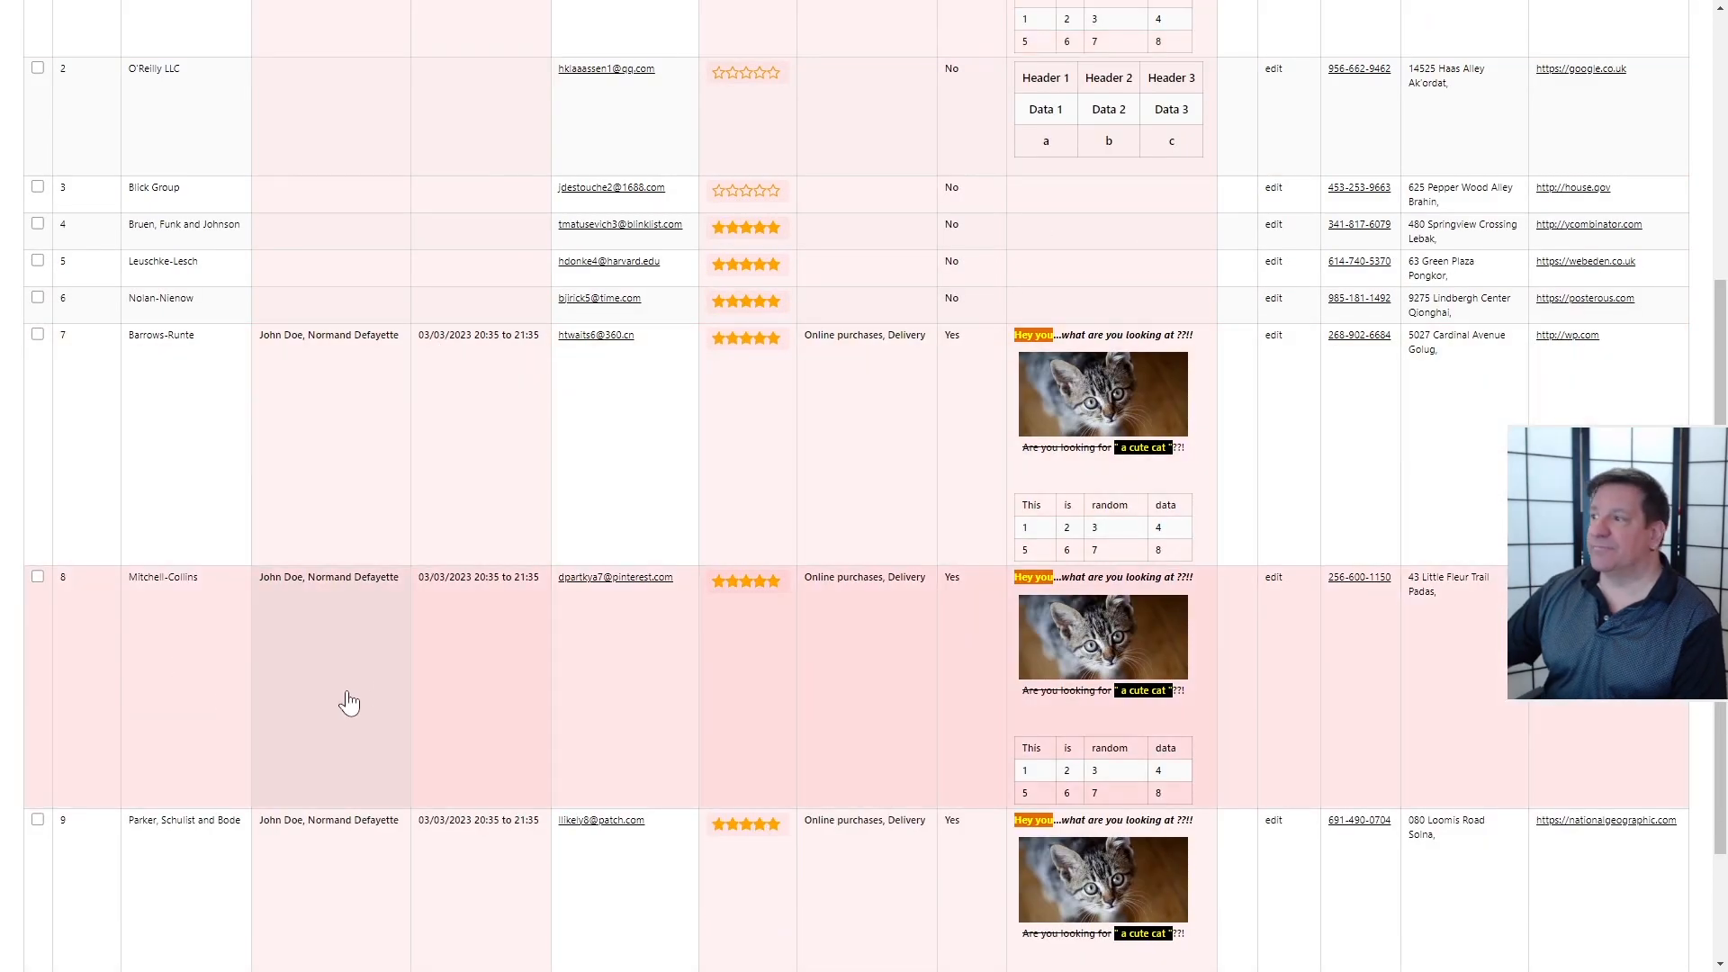
scroll("down", 3)
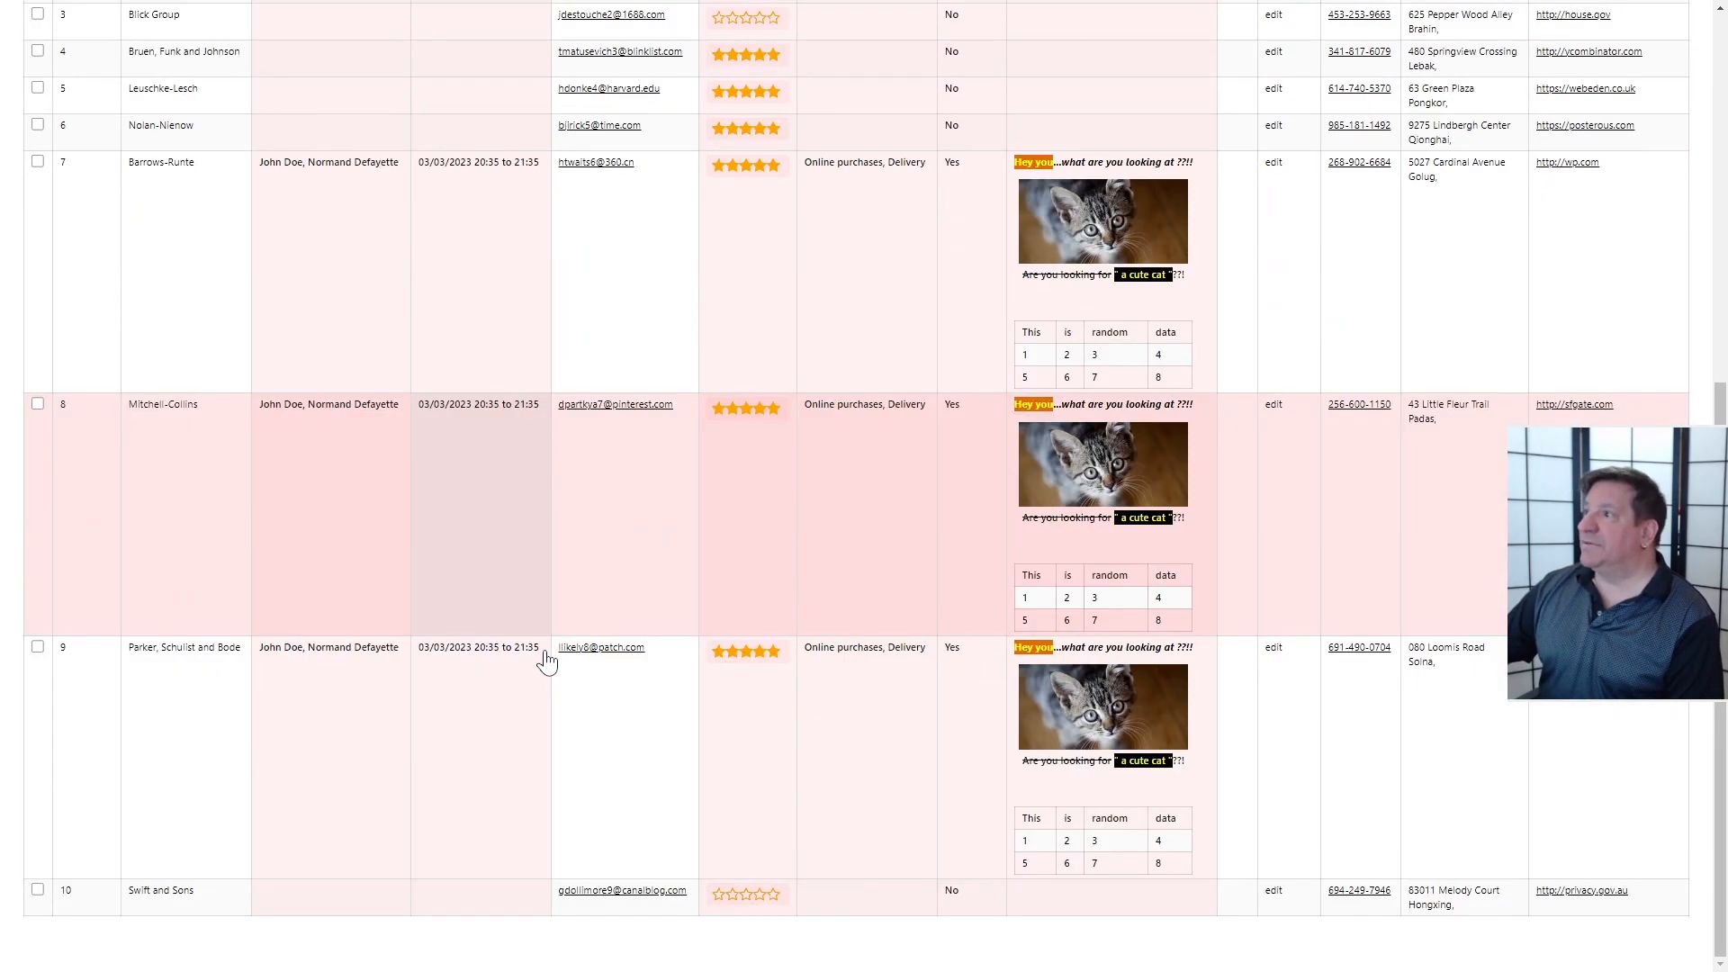